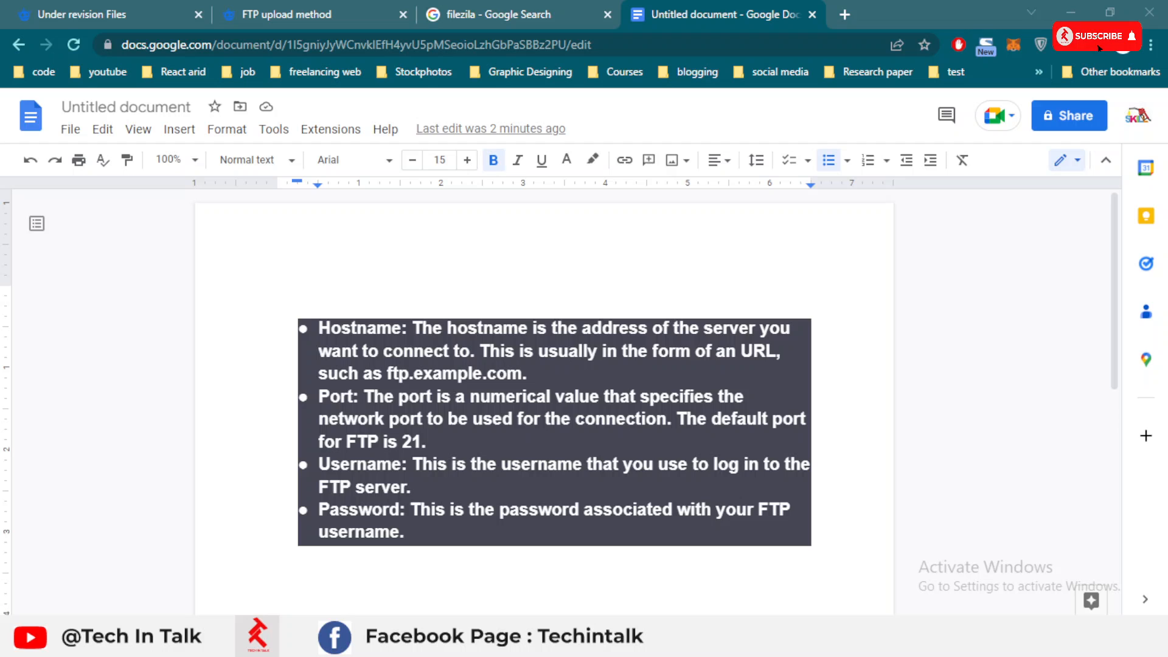
pyautogui.moveTo(1160, 101)
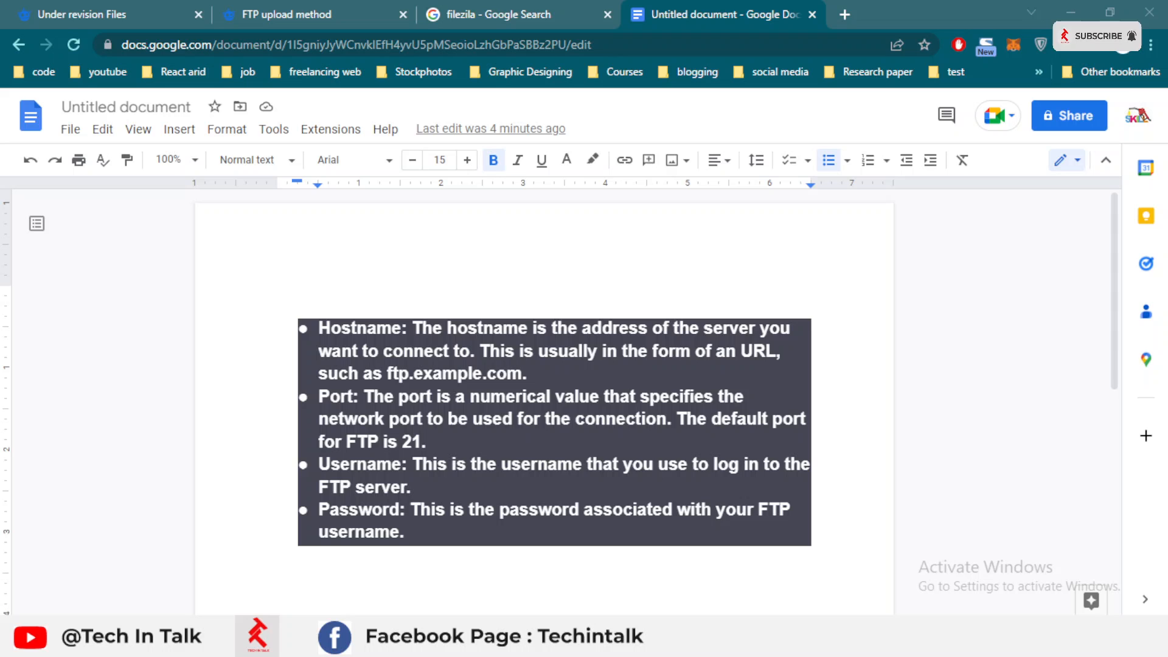
pyautogui.moveTo(66, 443)
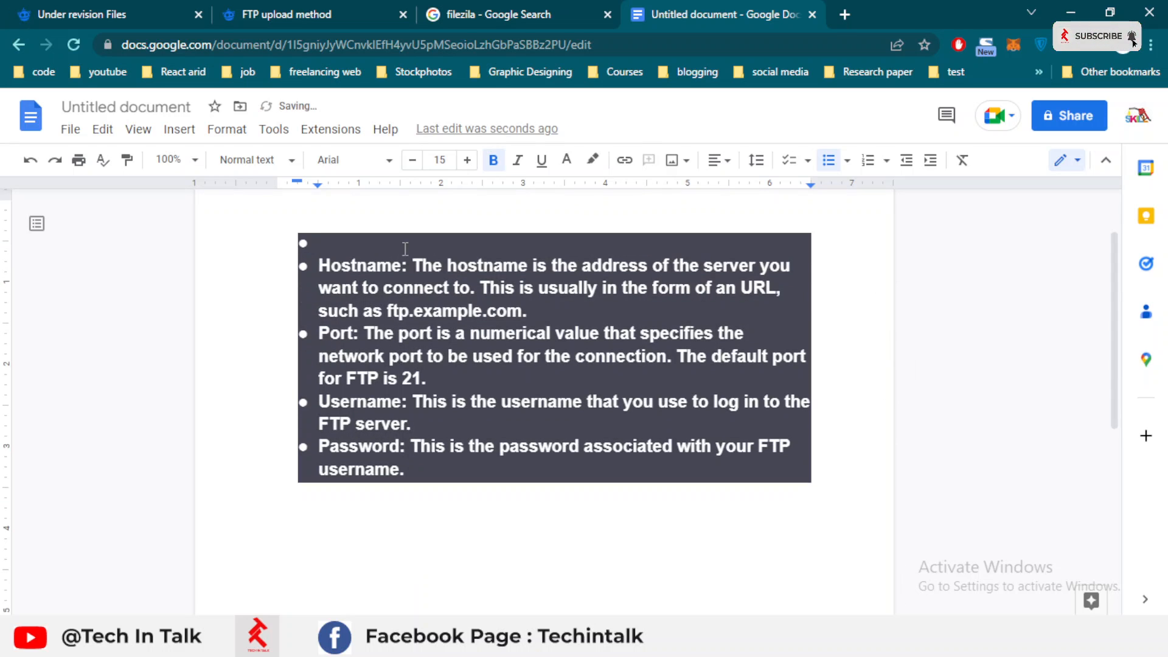
# Highlight the Username label and the Hostname description sentence in the FTP notes, then clear the selection.
pyautogui.doubleClick(360, 266)
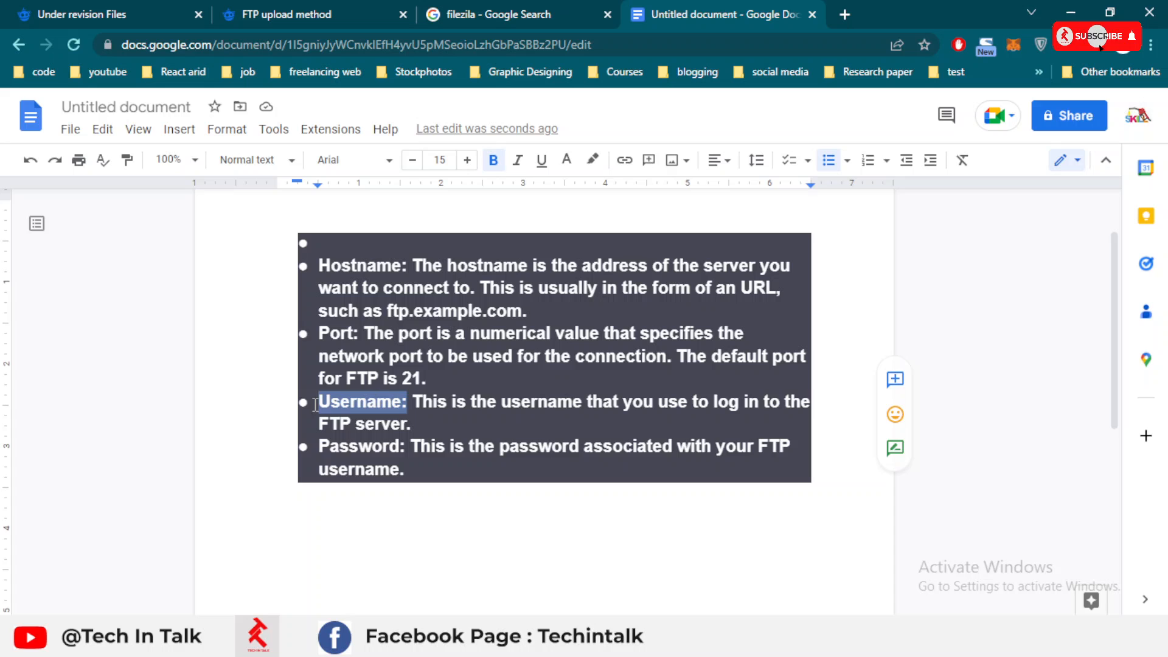
pyautogui.doubleClick(361, 447)
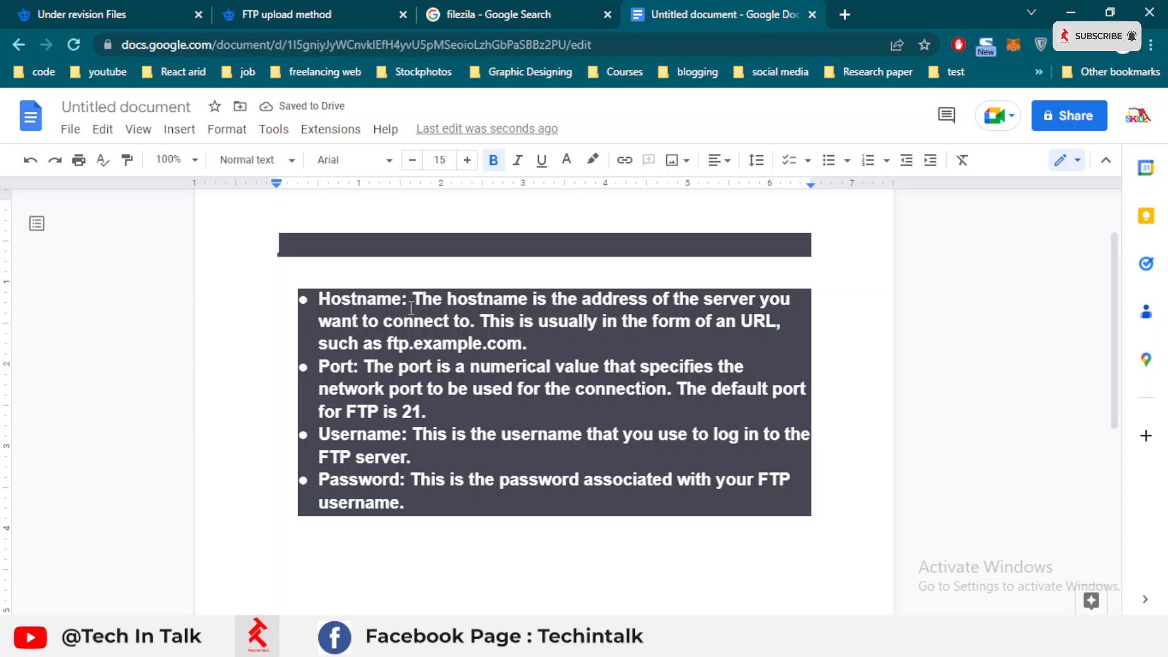
pyautogui.moveTo(411, 299); pyautogui.dragTo(768, 300)
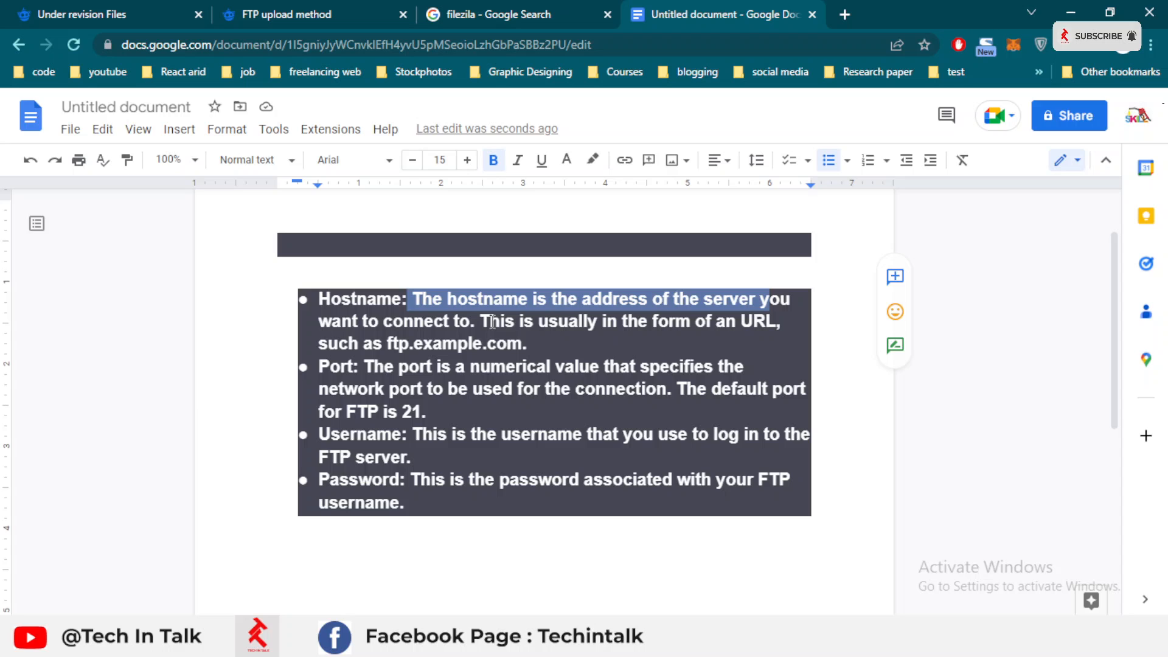
pyautogui.click(564, 351)
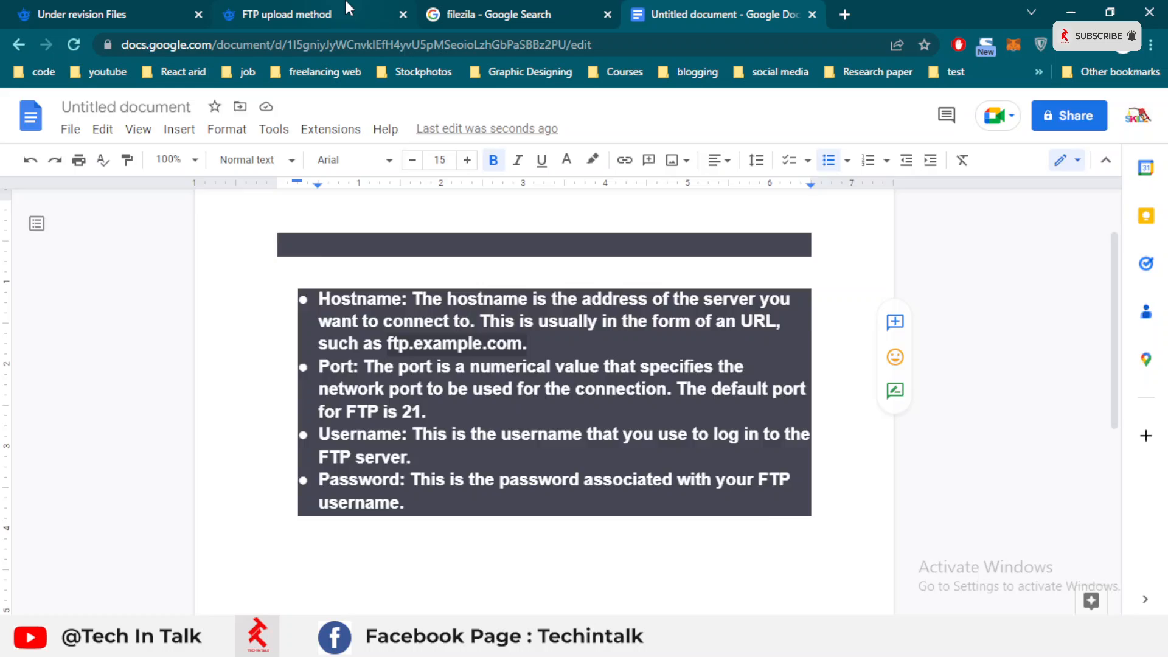
pyautogui.click(291, 15)
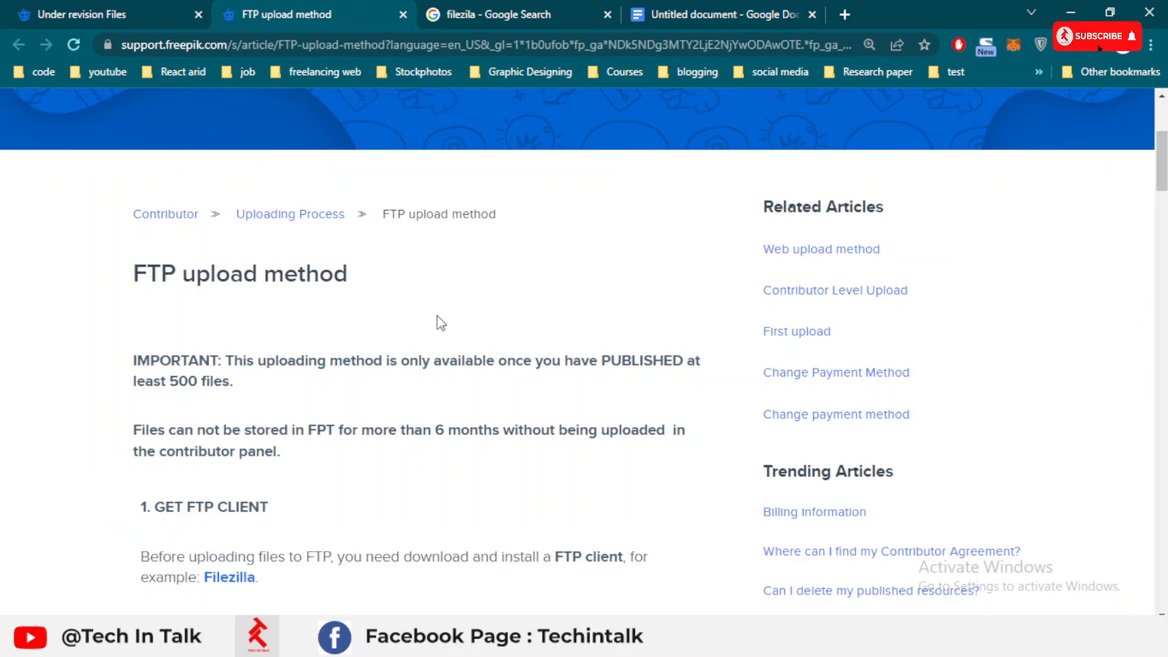
pyautogui.scroll(-3)
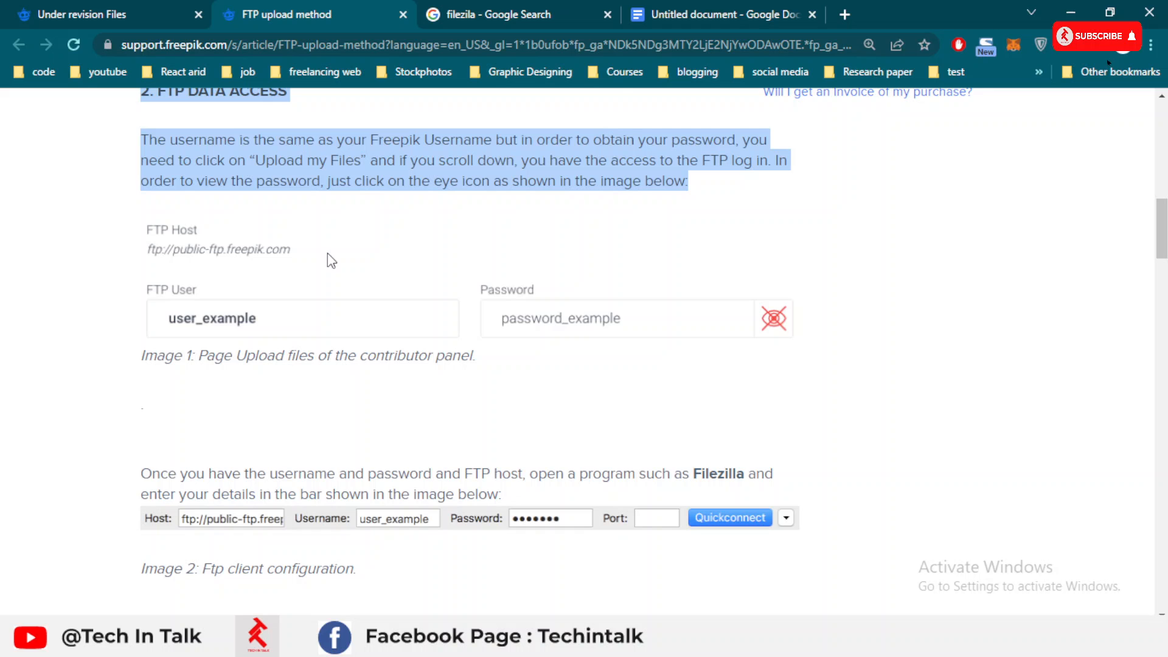
pyautogui.click(719, 15)
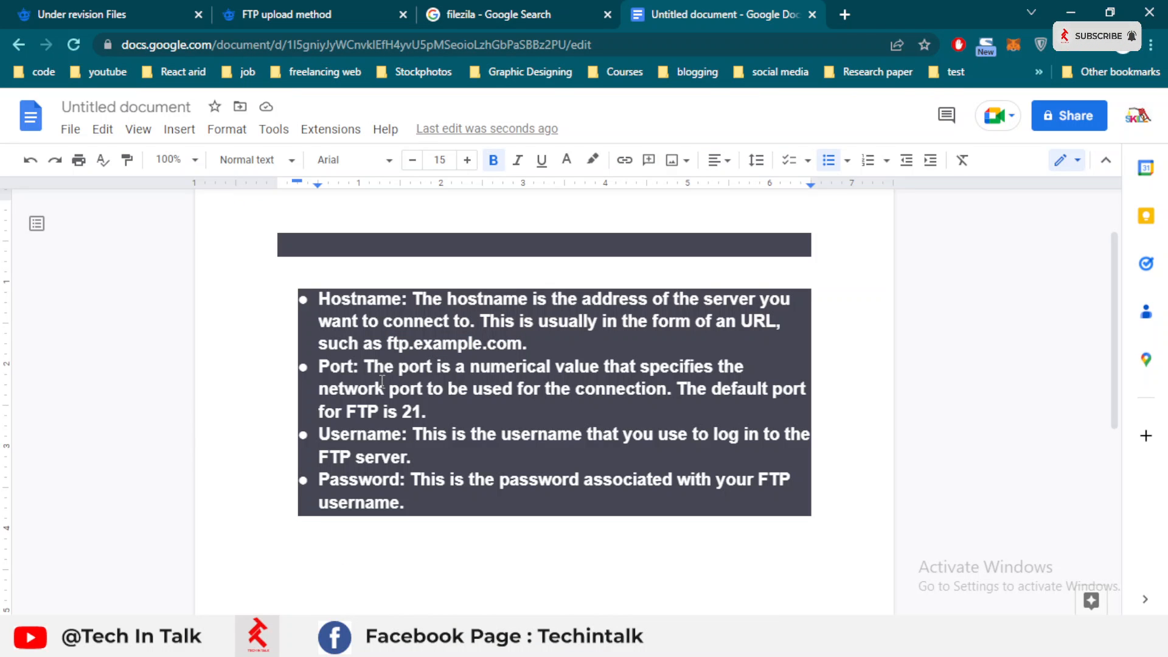
pyautogui.doubleClick(337, 367)
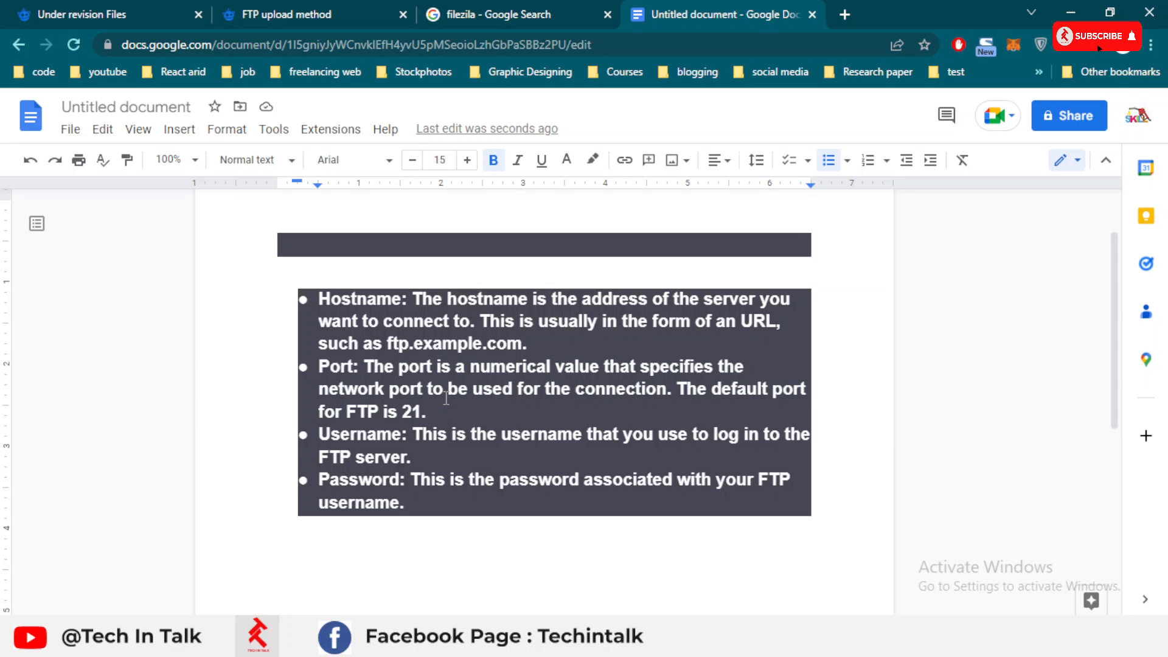
pyautogui.doubleClick(412, 412)
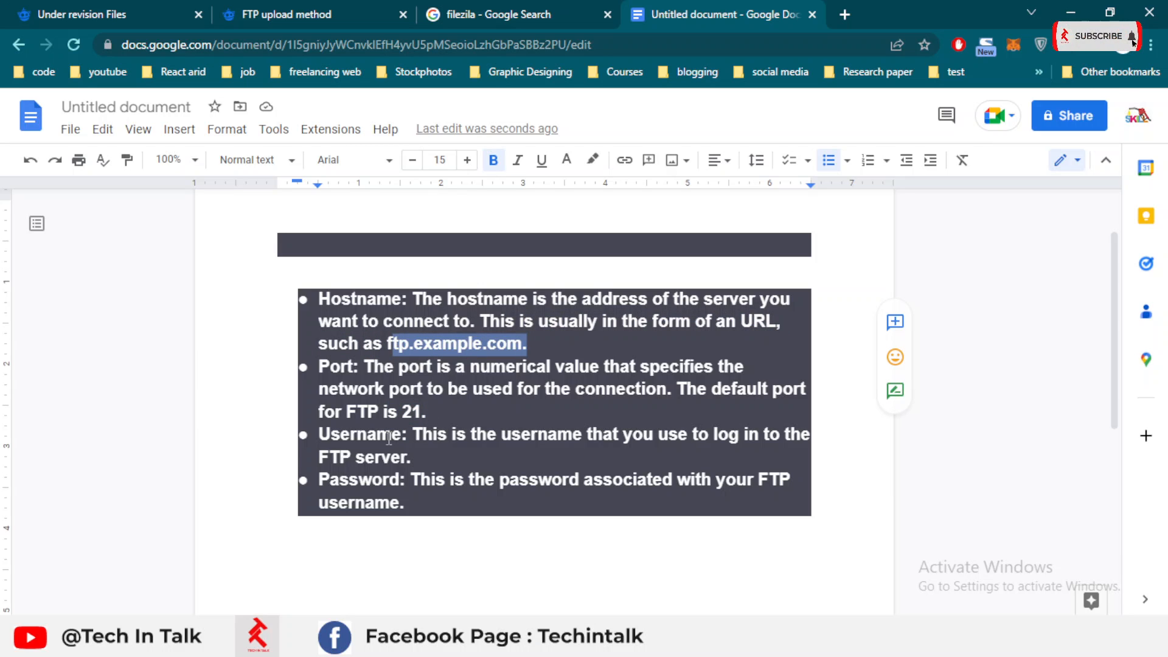
pyautogui.doubleClick(360, 434)
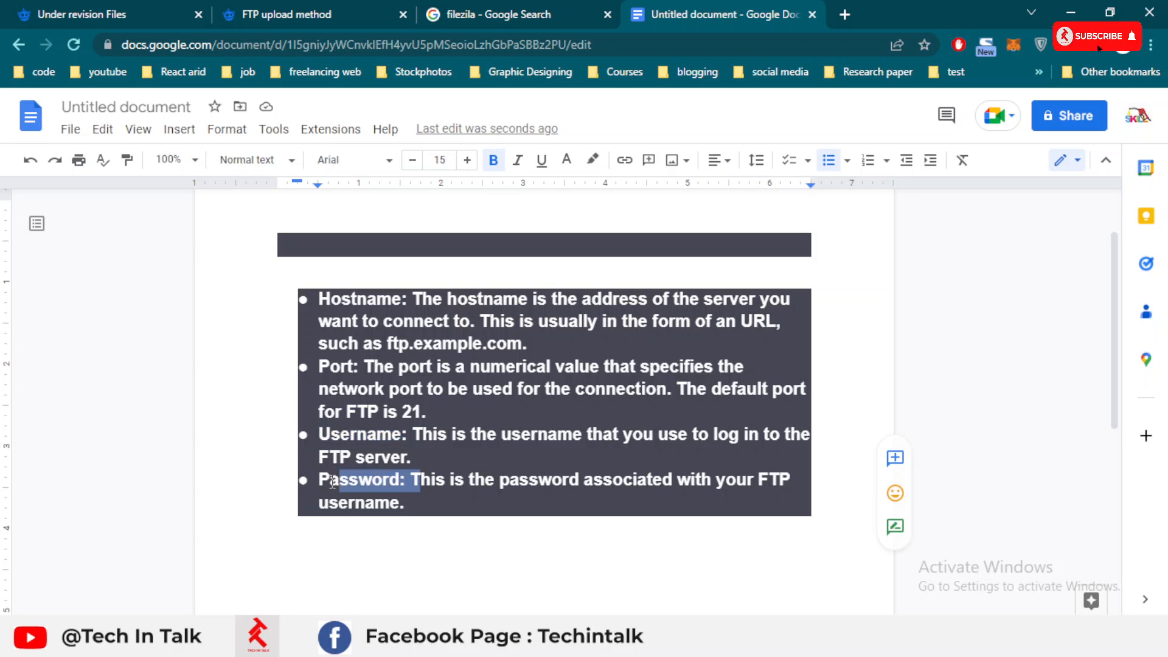
pyautogui.doubleClick(360, 479)
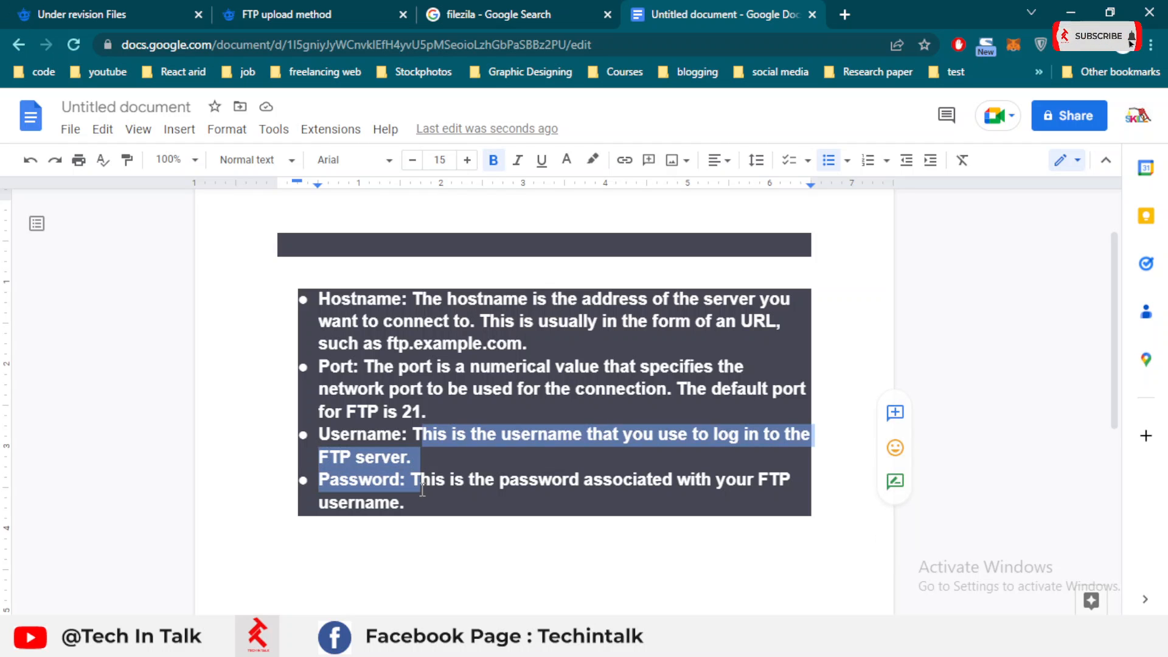
pyautogui.click(429, 426)
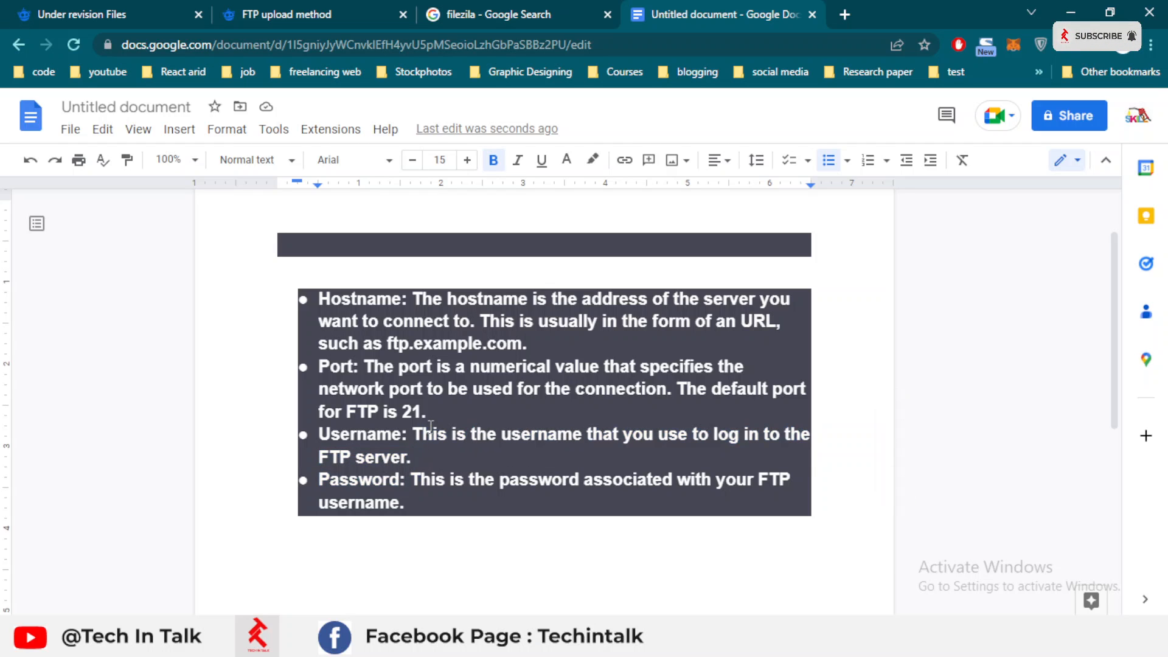
pyautogui.moveTo(414, 434); pyautogui.dragTo(654, 435)
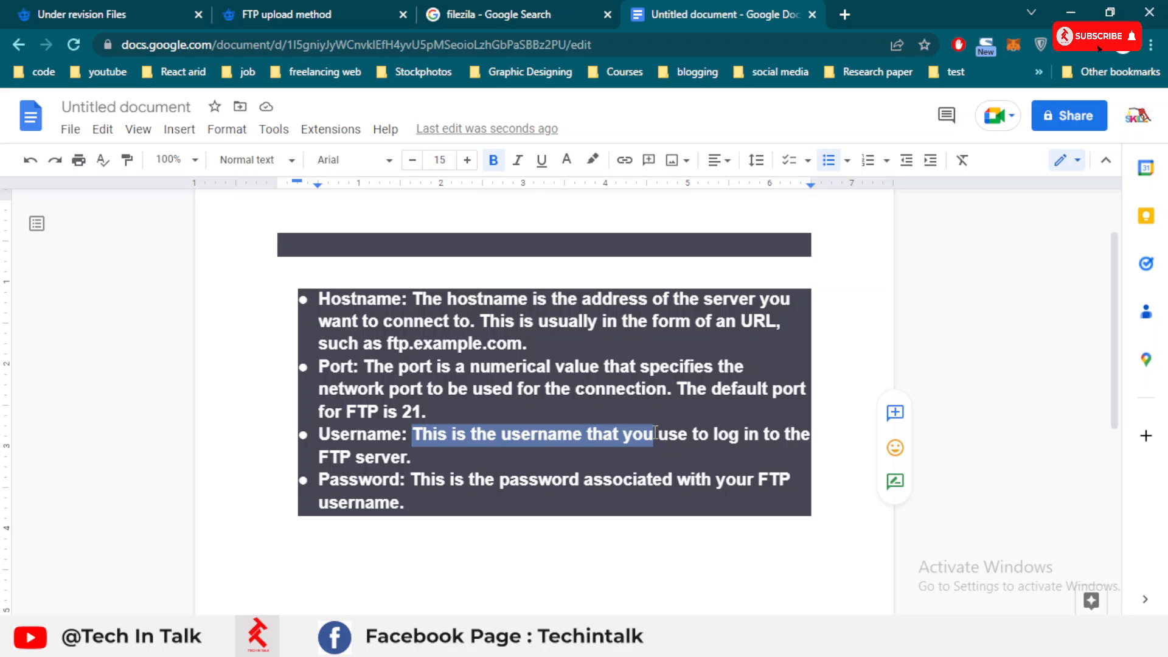
pyautogui.moveTo(655, 434); pyautogui.dragTo(803, 434)
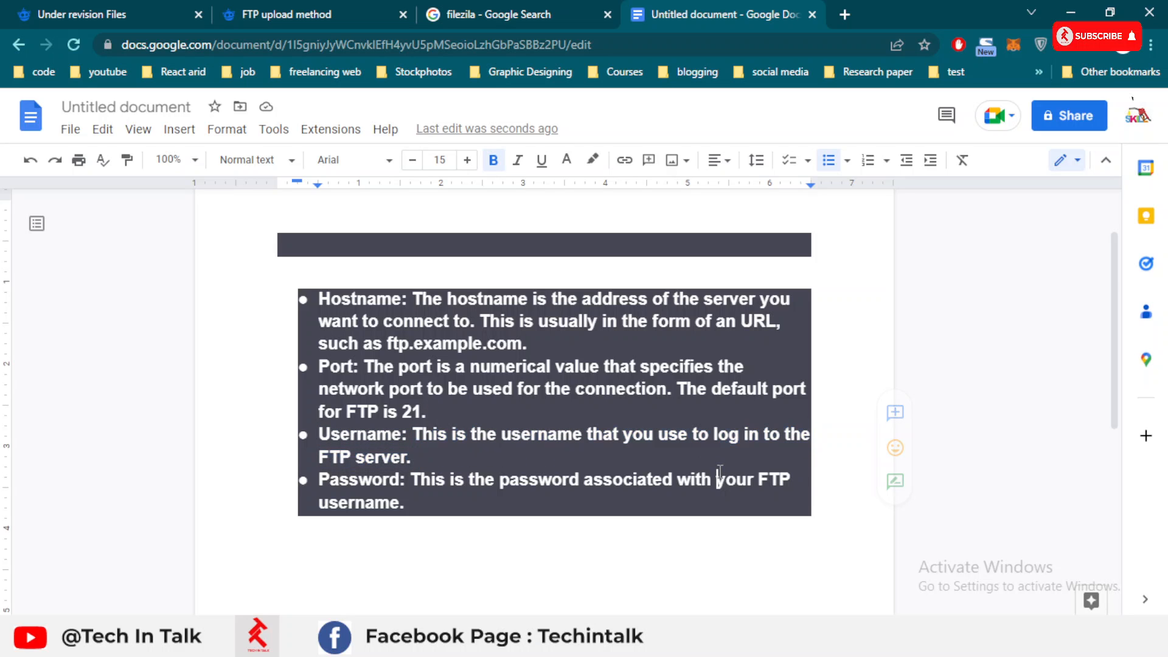
pyautogui.doubleClick(503, 479)
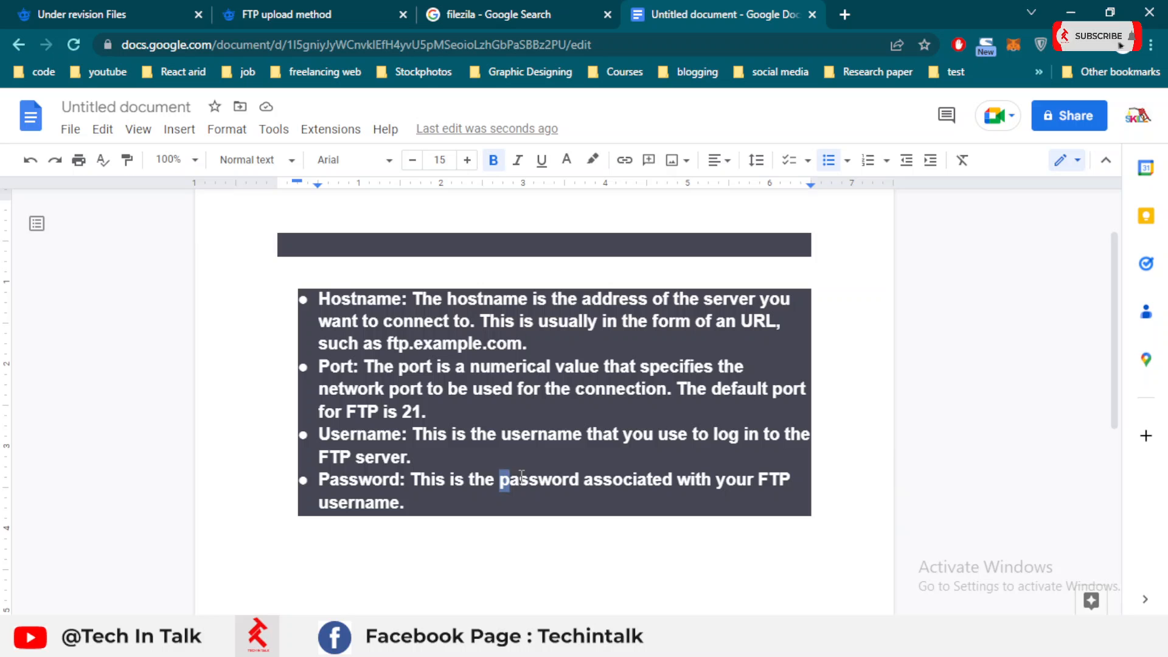
pyautogui.doubleClick(537, 480)
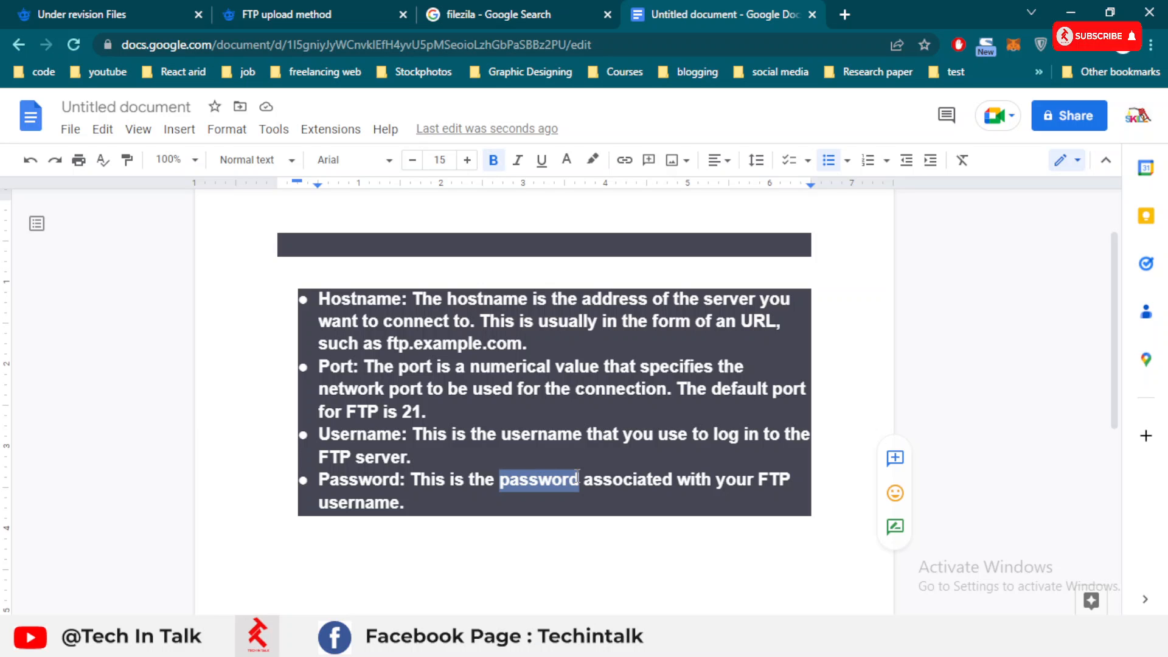
pyautogui.moveTo(1098, 35)
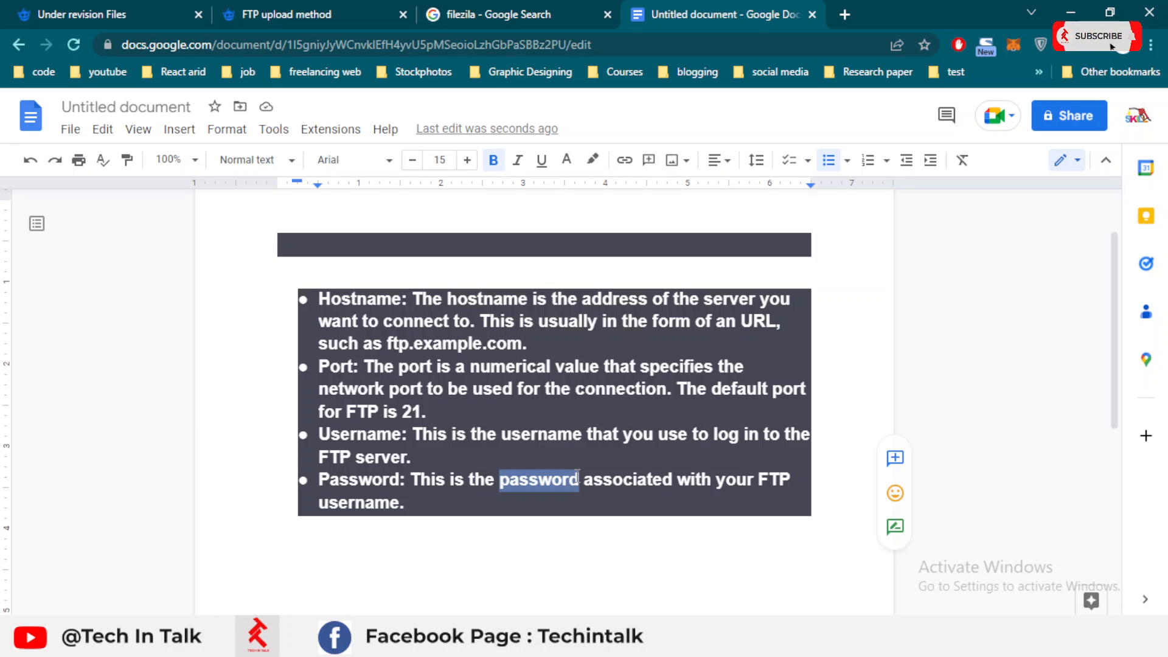
pyautogui.click(633, 388)
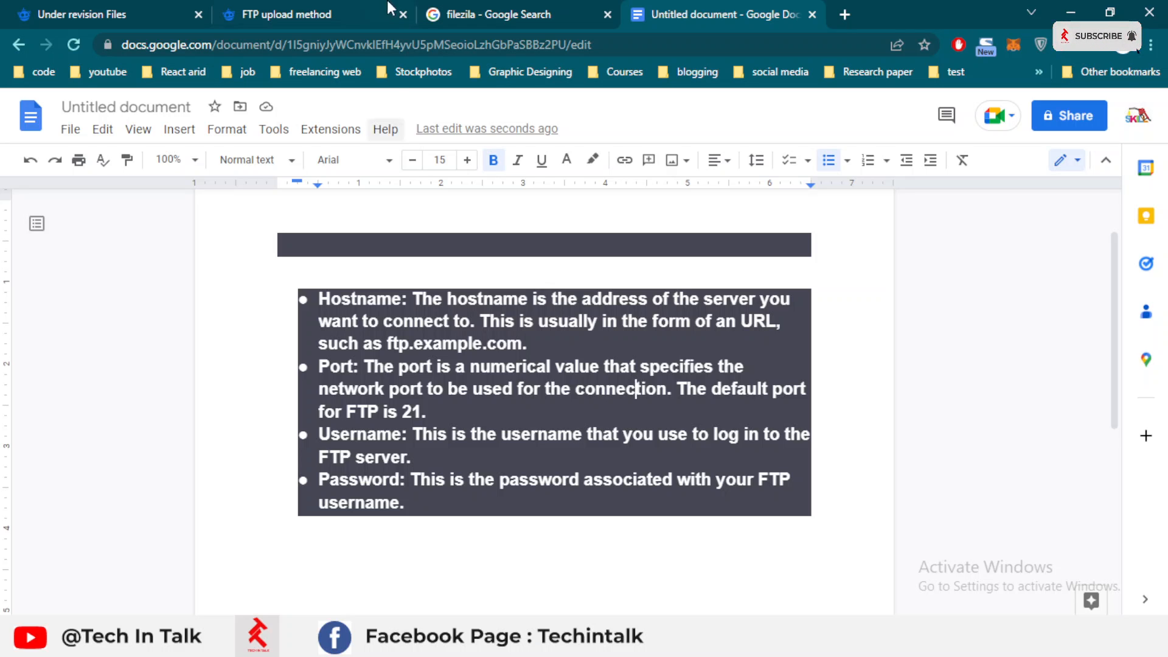
# Browse the filezilla results and start a Google search for 'cyber' (cyberduck).
pyautogui.click(497, 14)
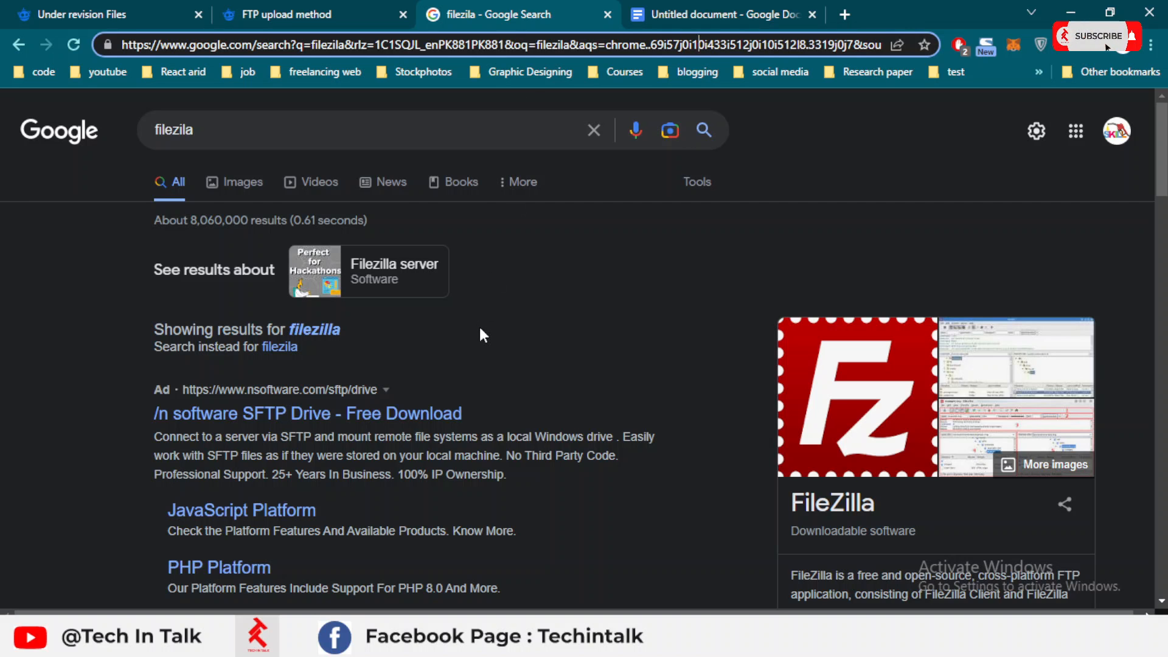
pyautogui.scroll(-3)
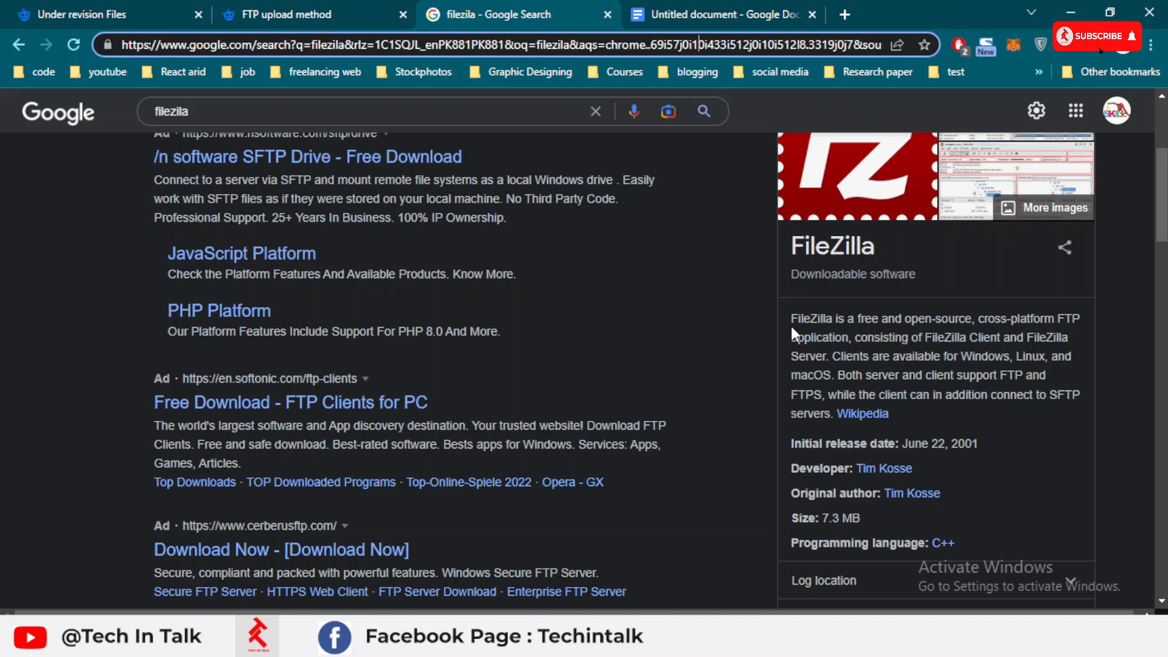
pyautogui.moveTo(790, 317); pyautogui.dragTo(1068, 337)
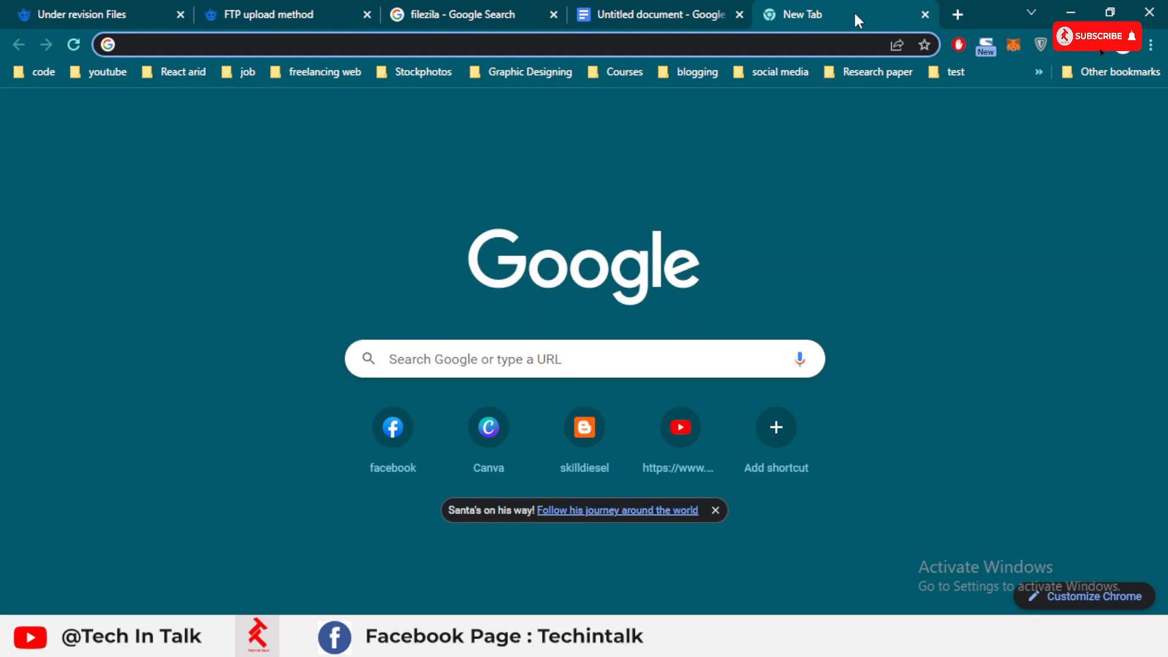
pyautogui.write('cyber')
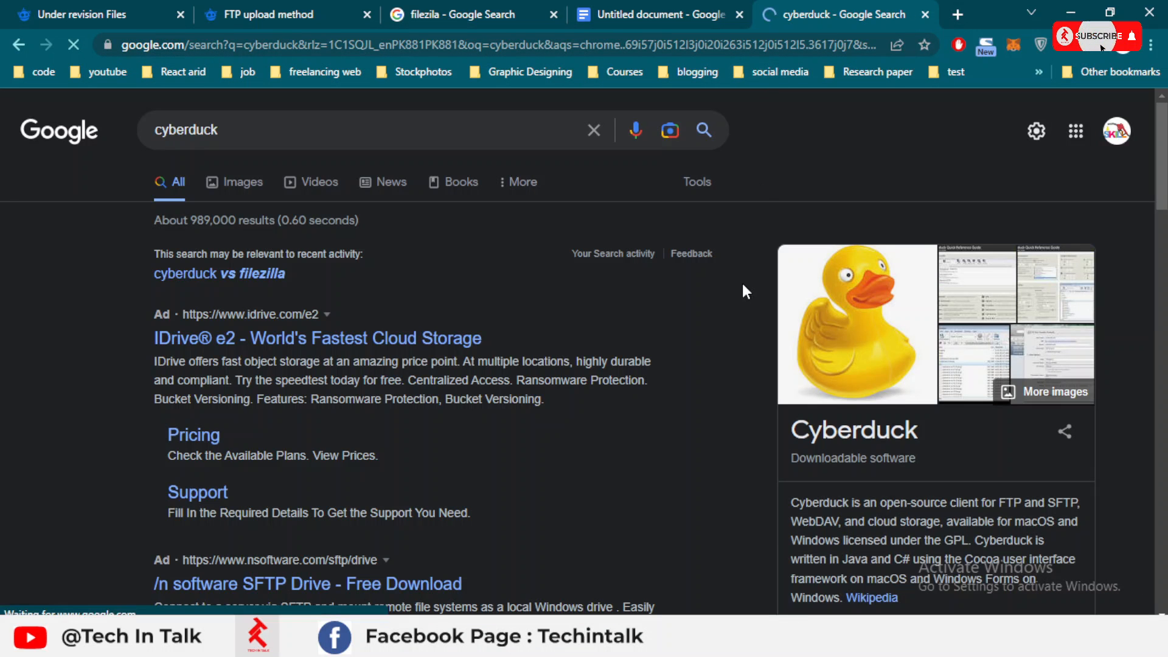
pyautogui.scroll(-3)
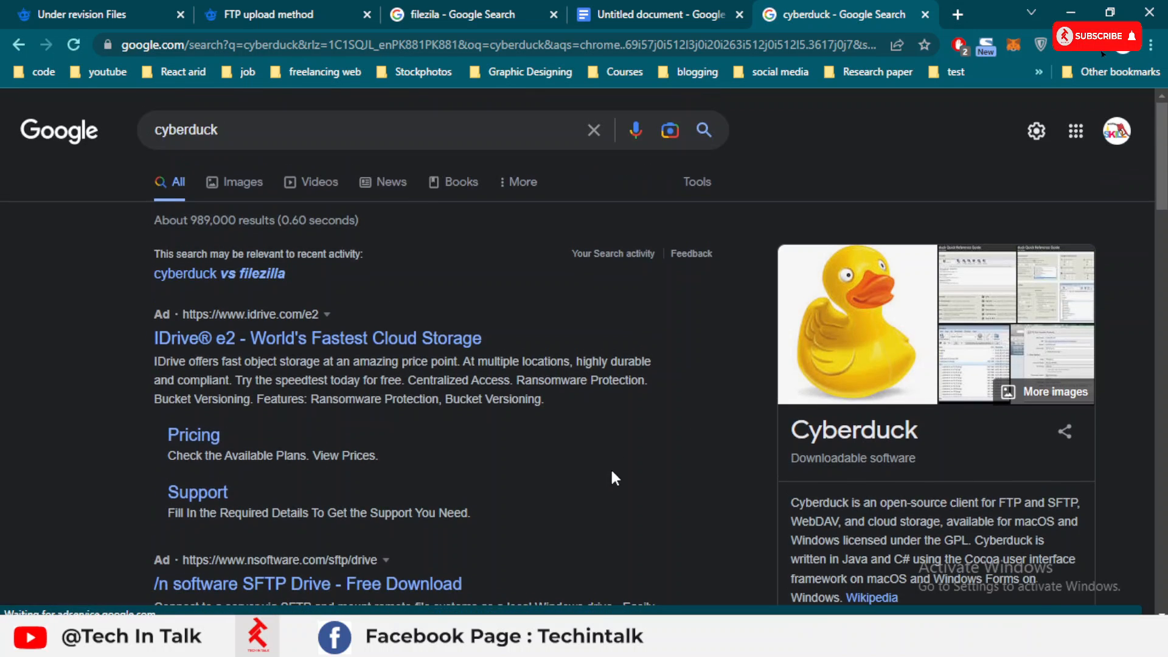
pyautogui.scroll(-3)
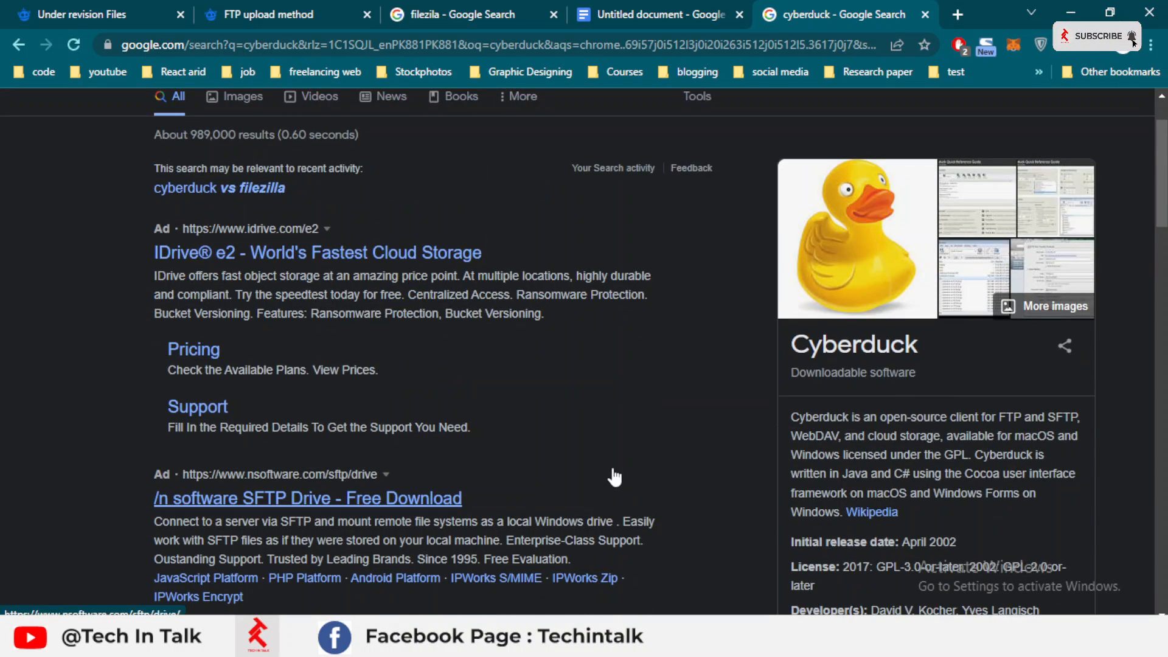
# Return to the filezilla search results and scroll further down them.
pyautogui.click(446, 15)
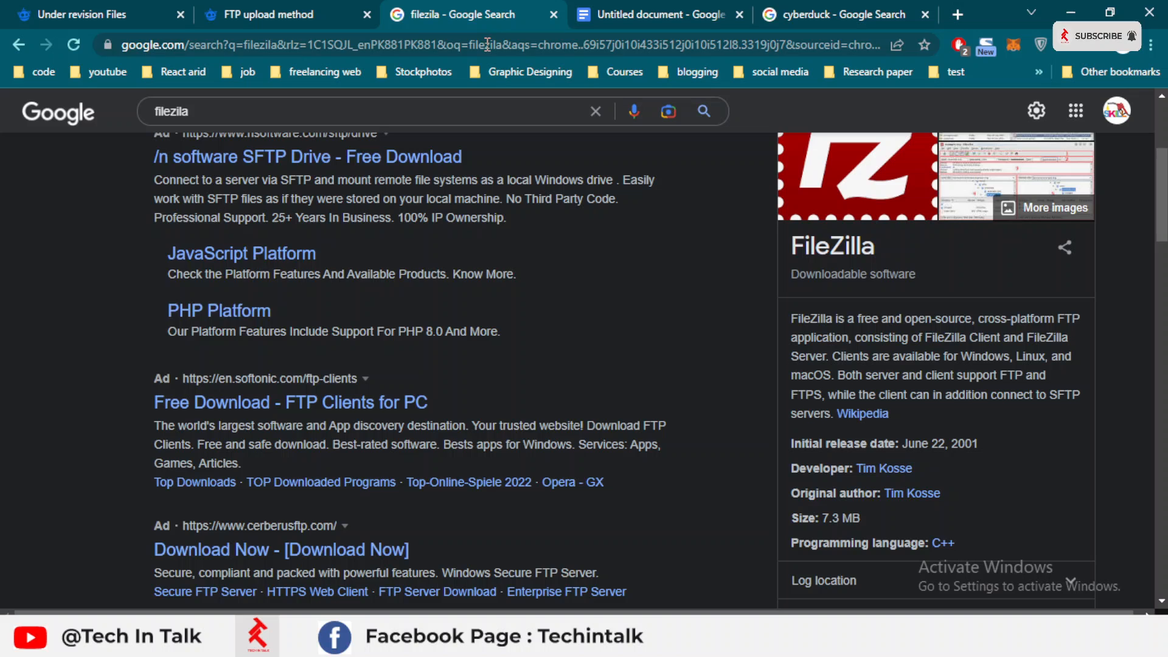
pyautogui.scroll(-3)
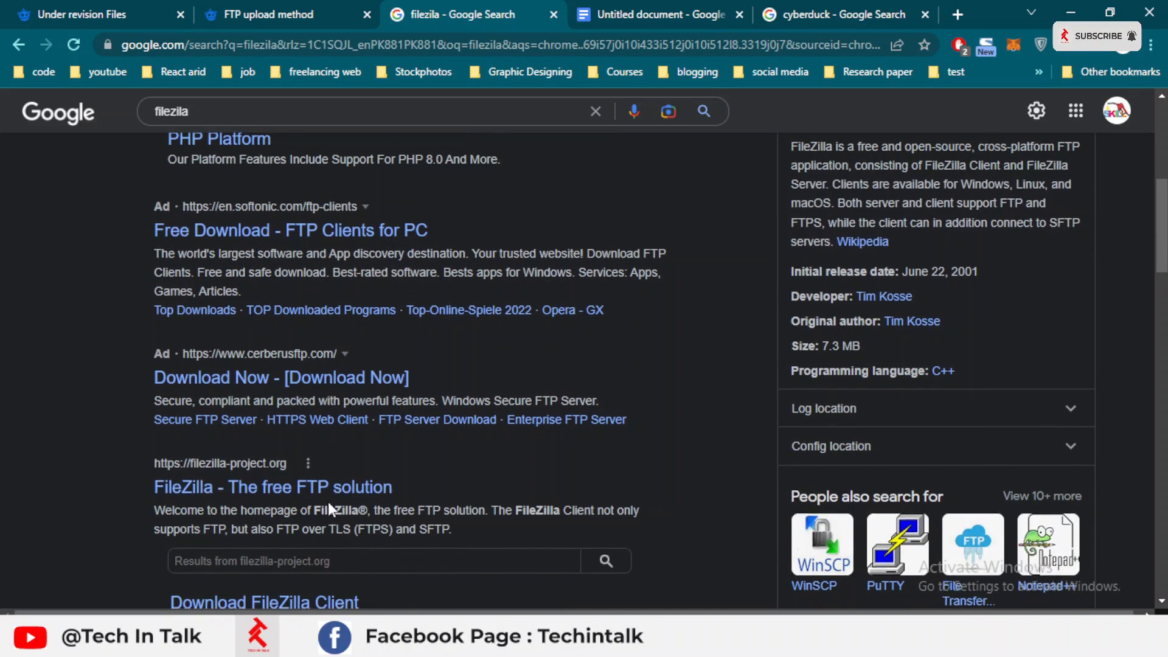
pyautogui.scroll(-3)
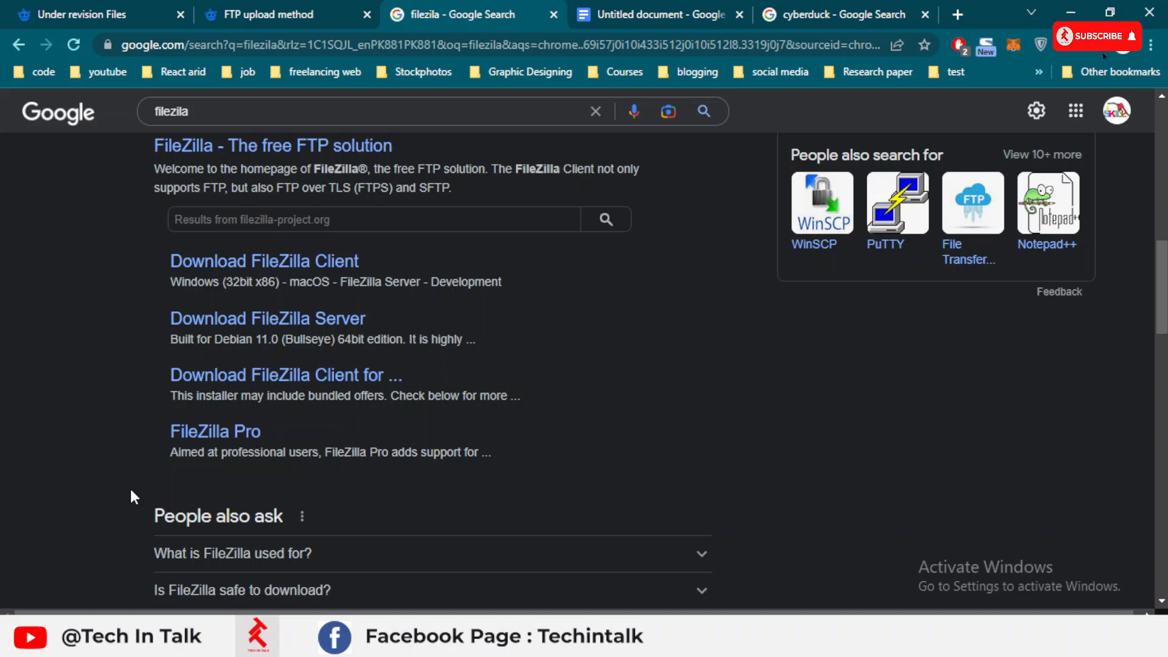
pyautogui.scroll(-3)
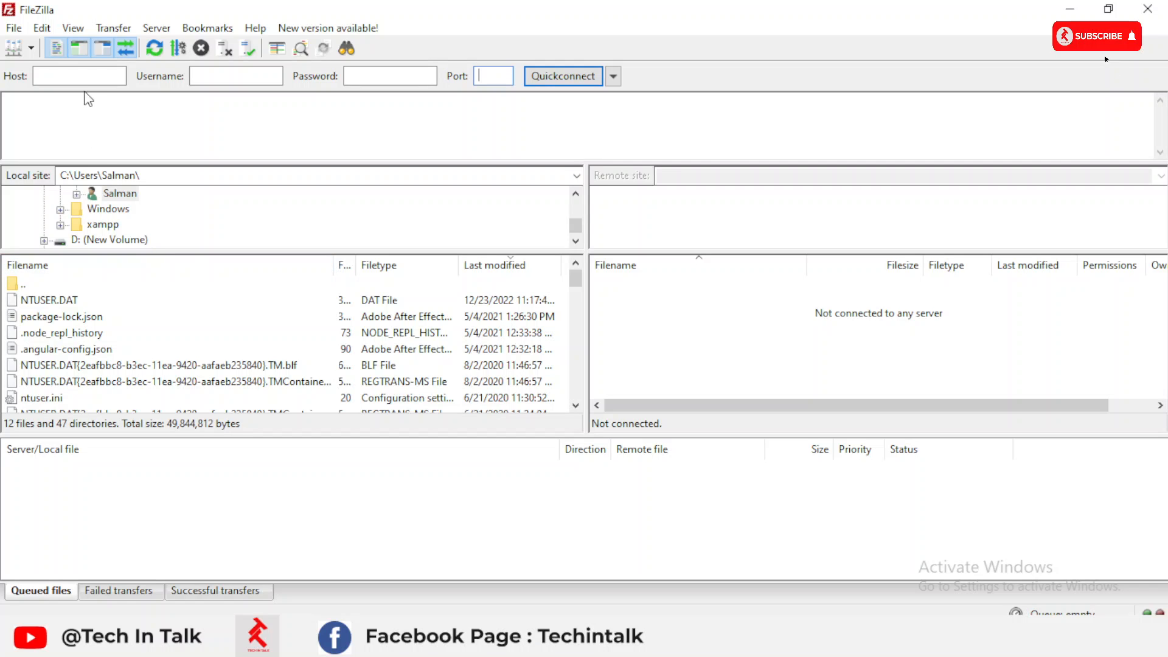
pyautogui.click(12, 28)
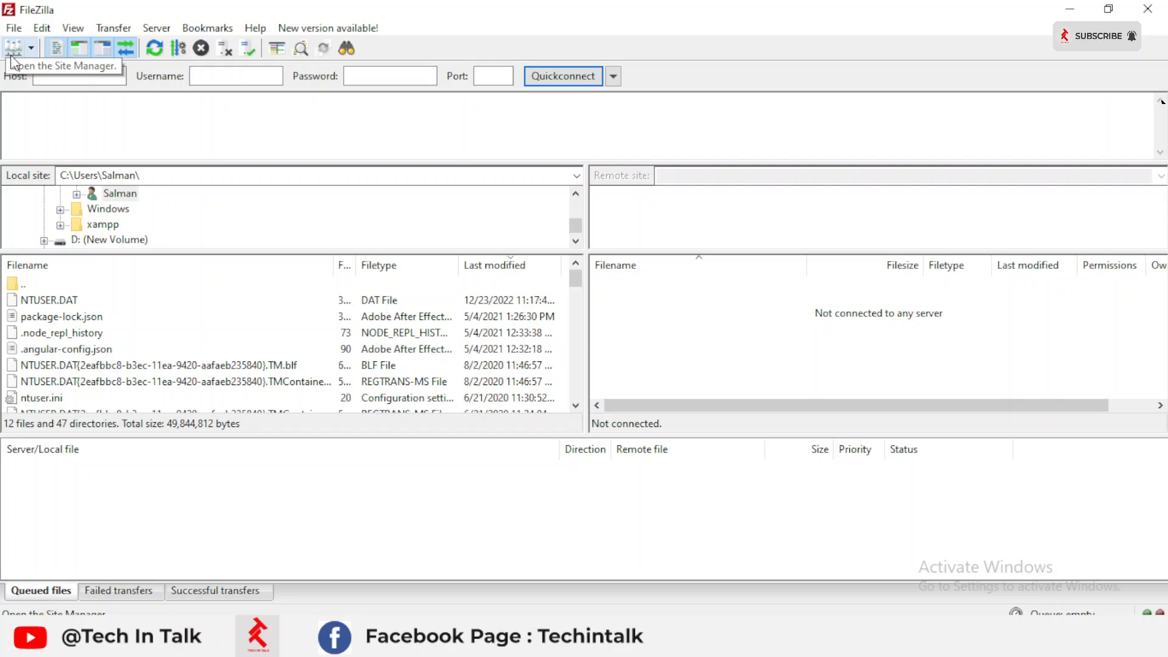
pyautogui.moveTo(1108, 62)
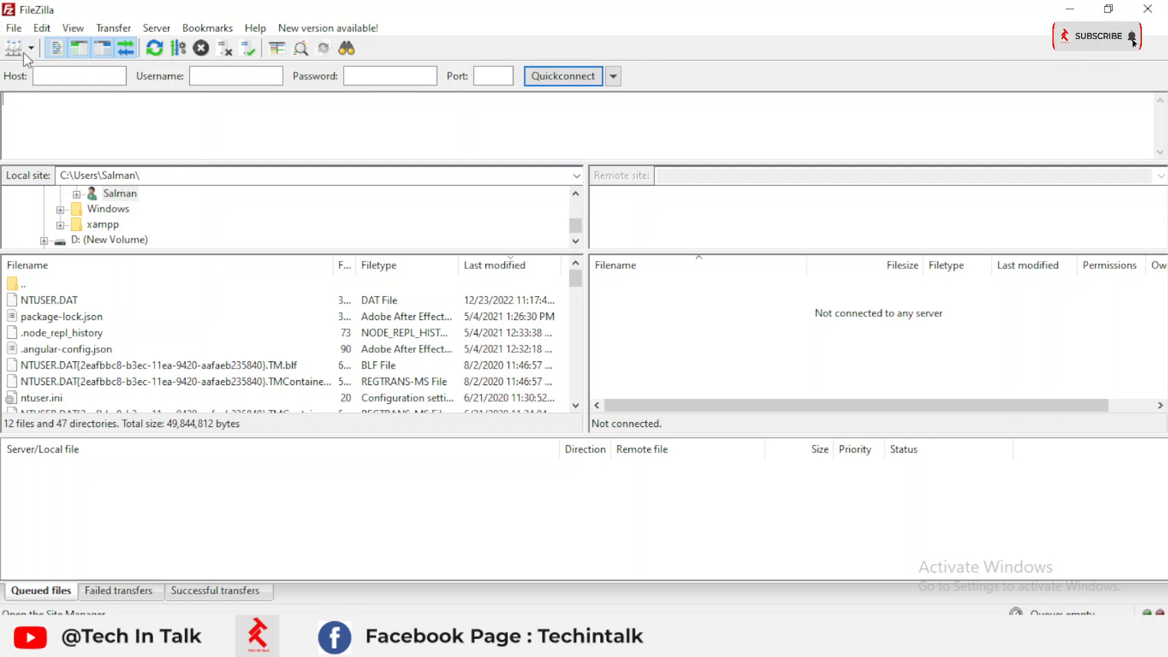
pyautogui.moveTo(13, 47)
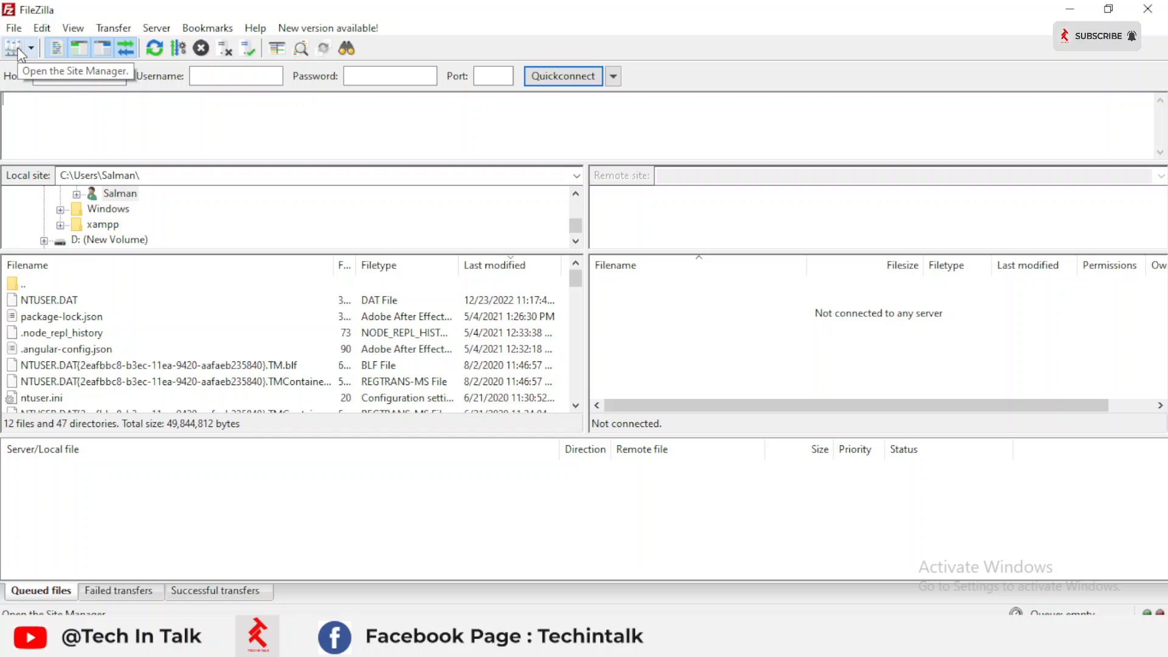
pyautogui.click(12, 48)
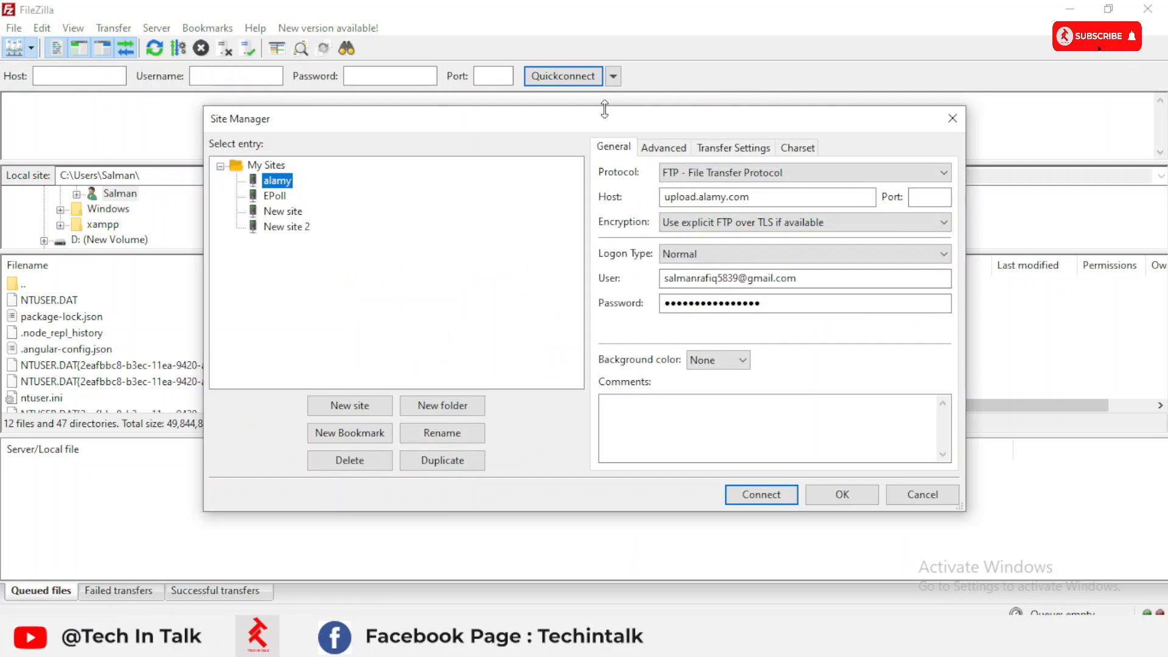
pyautogui.moveTo(901, 136)
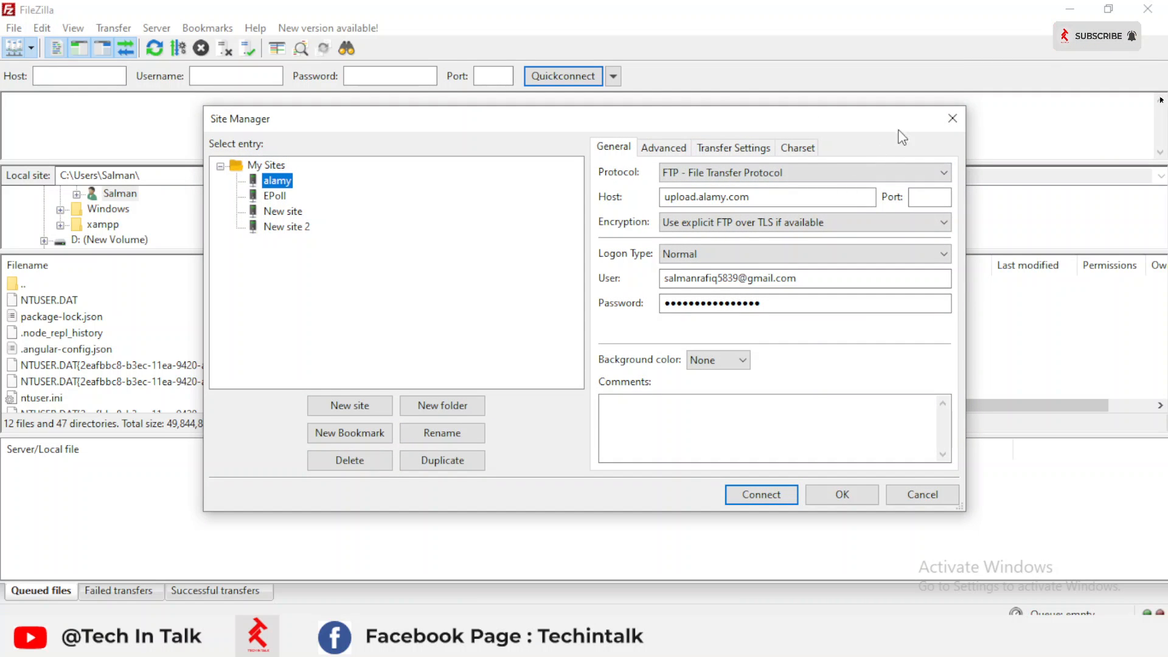
pyautogui.click(921, 494)
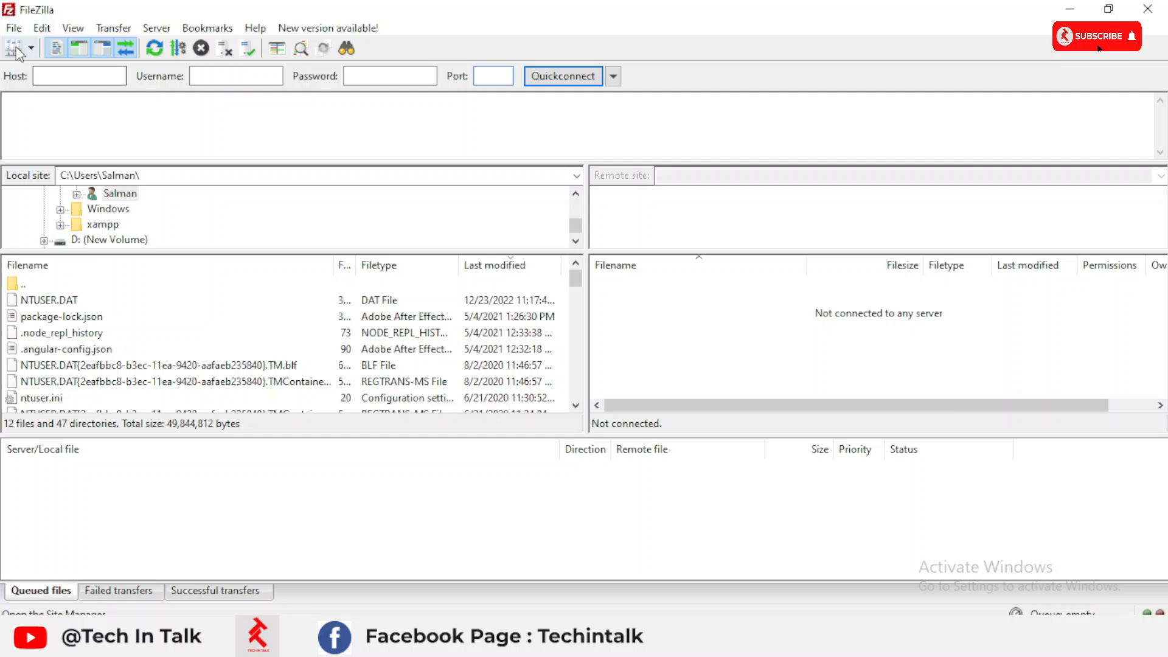
# In Site Manager add a new site 'freepik' with host ftp.freepik.com on port 21 and save it.
pyautogui.click(13, 48)
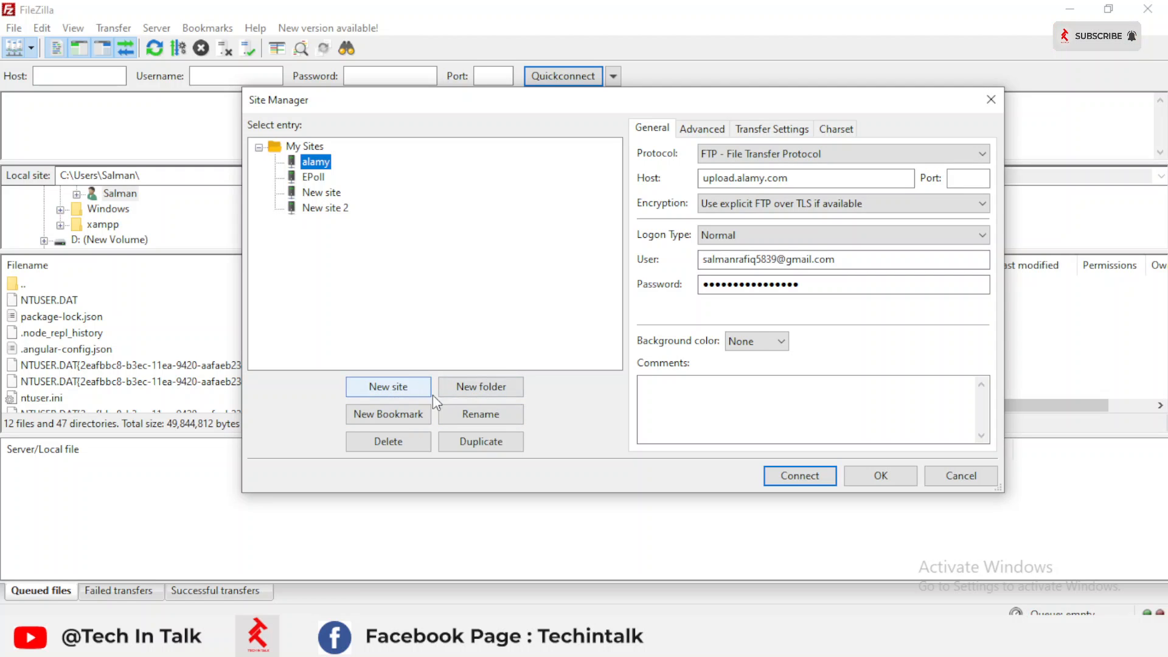
pyautogui.moveTo(370, 416)
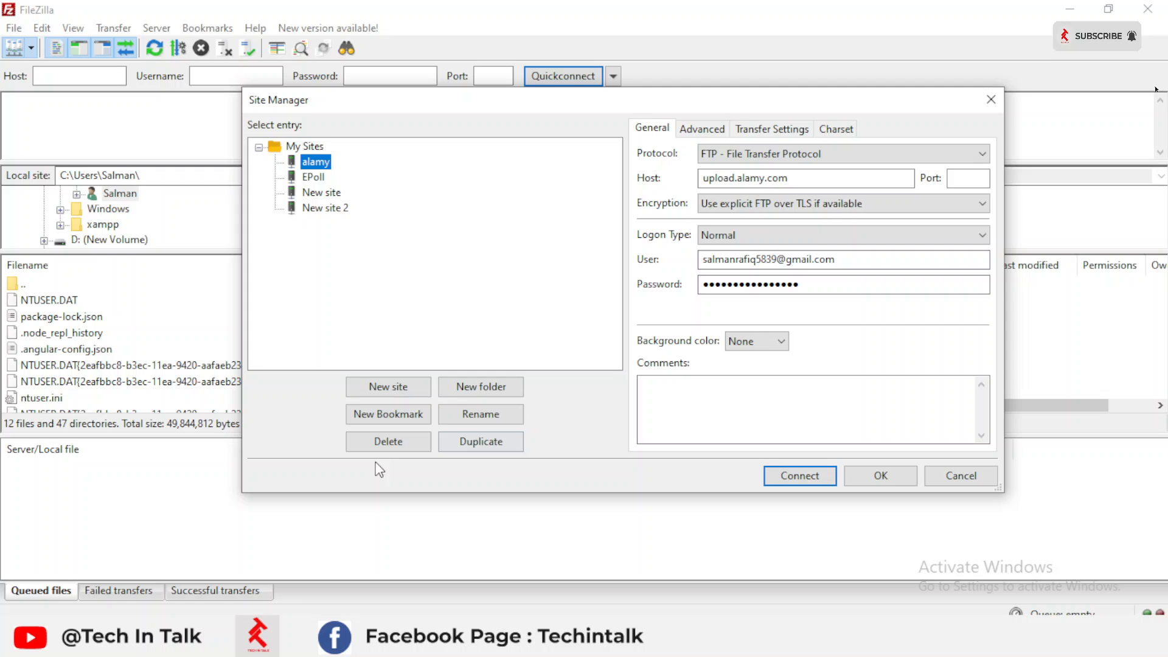
pyautogui.click(388, 387)
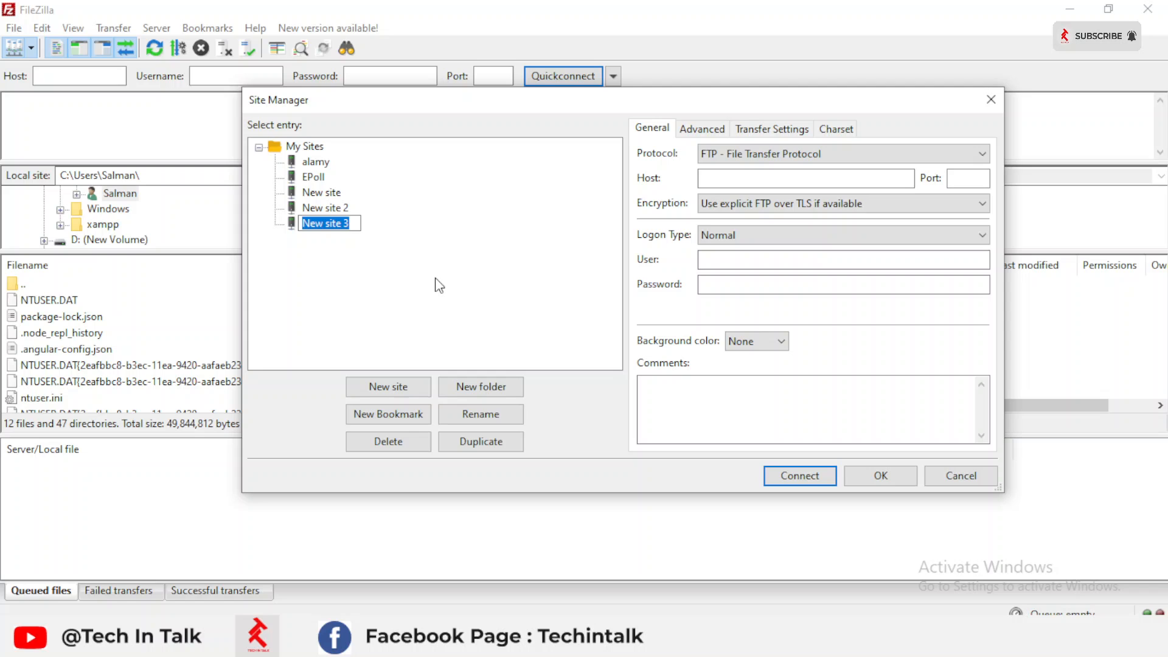
pyautogui.write('freepik')
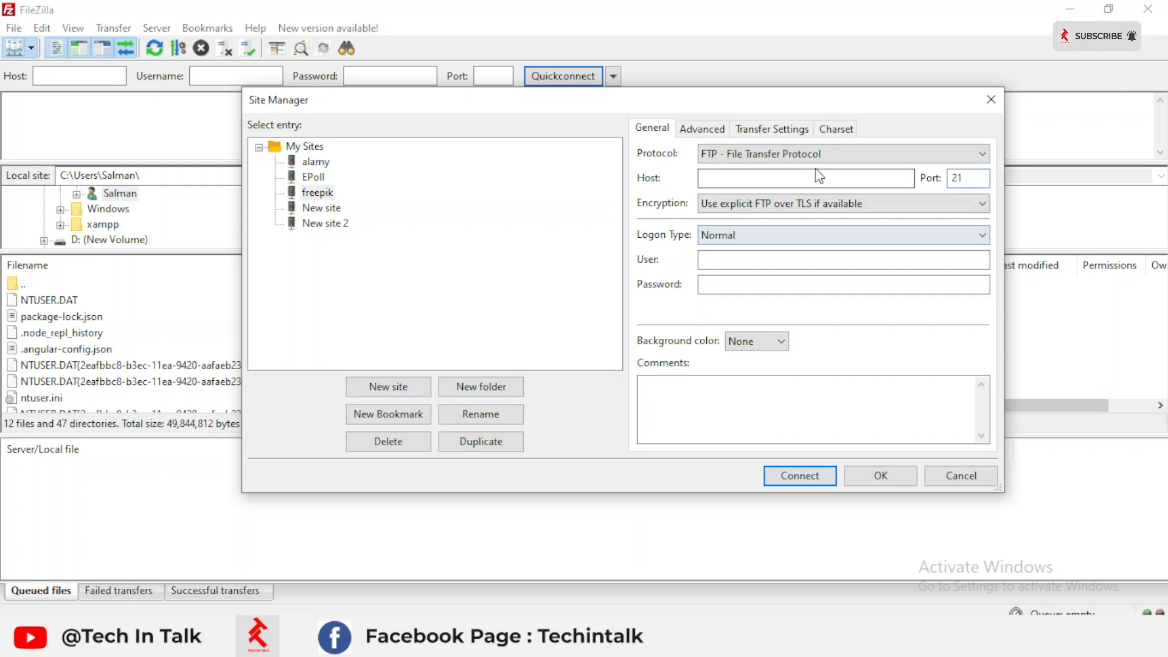
pyautogui.click(805, 177)
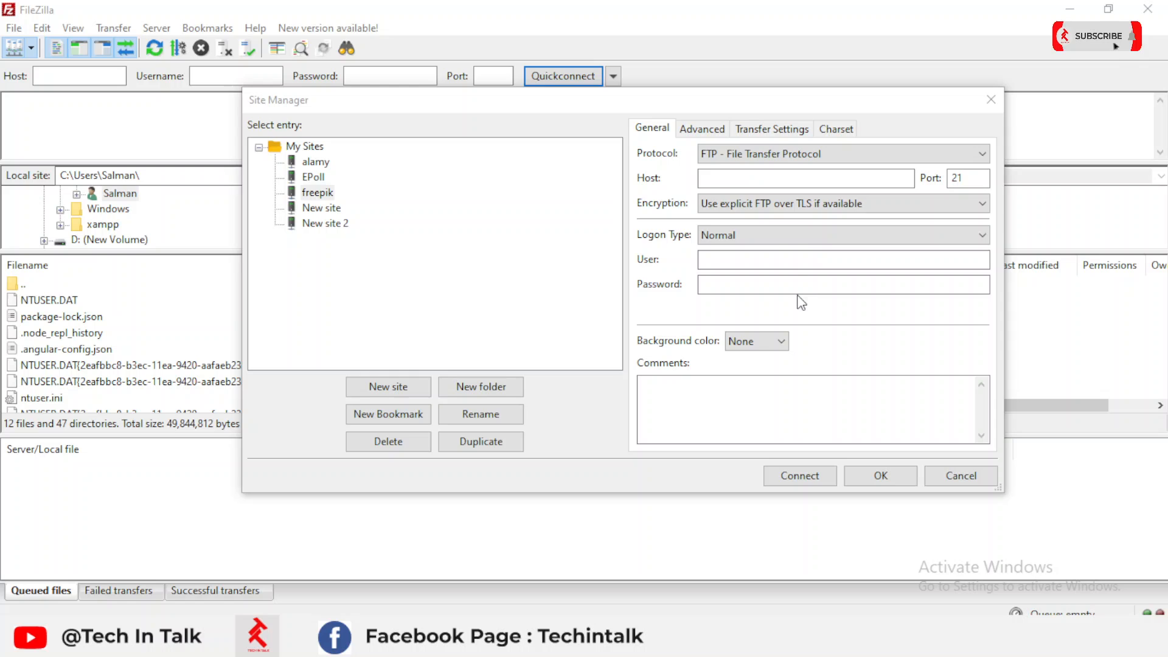
pyautogui.write('ftp.freepik.com.')
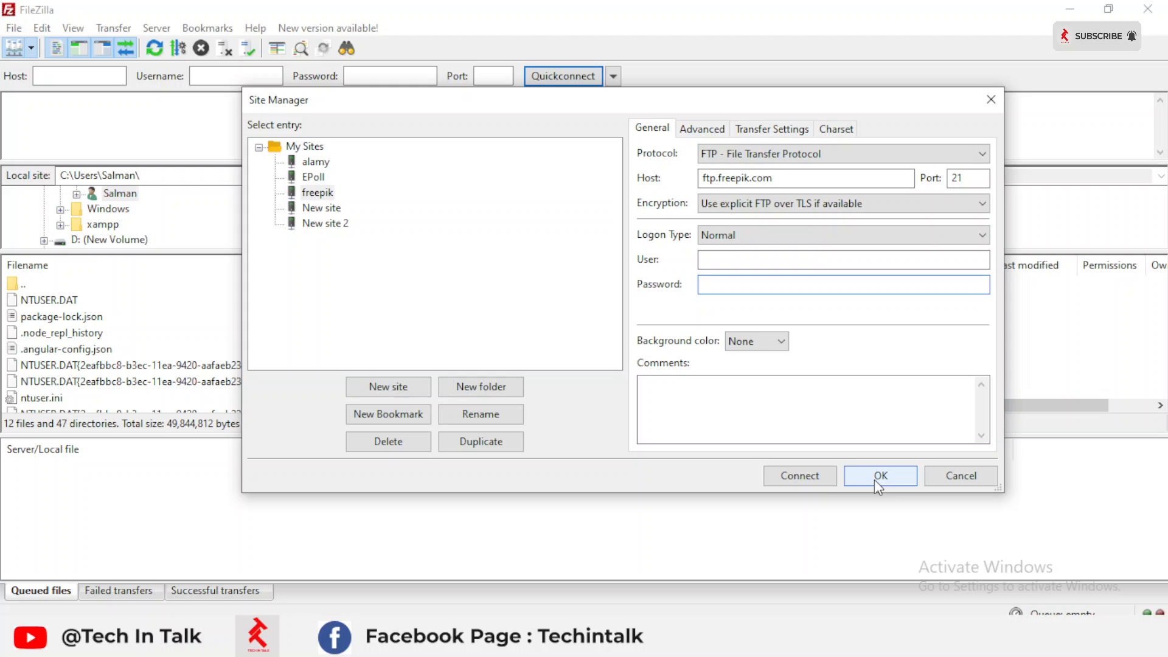
pyautogui.click(880, 476)
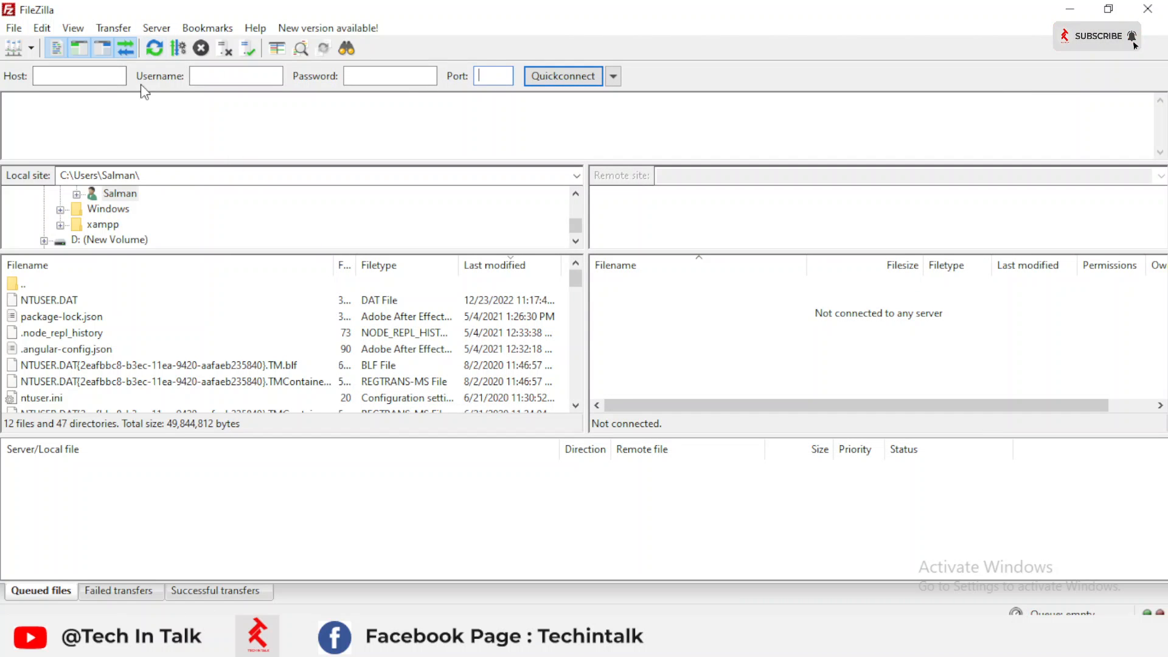
pyautogui.moveTo(13, 47)
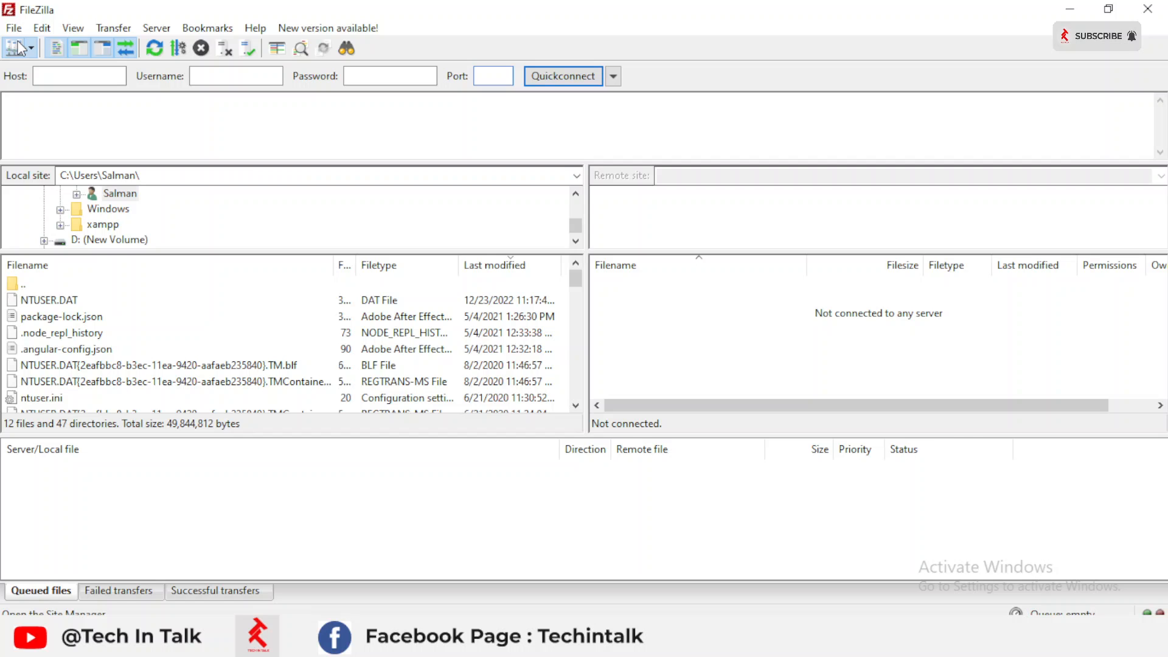
# Connect to the saved EPoll site from Site Manager, then select the New site 2 entry.
pyautogui.click(16, 48)
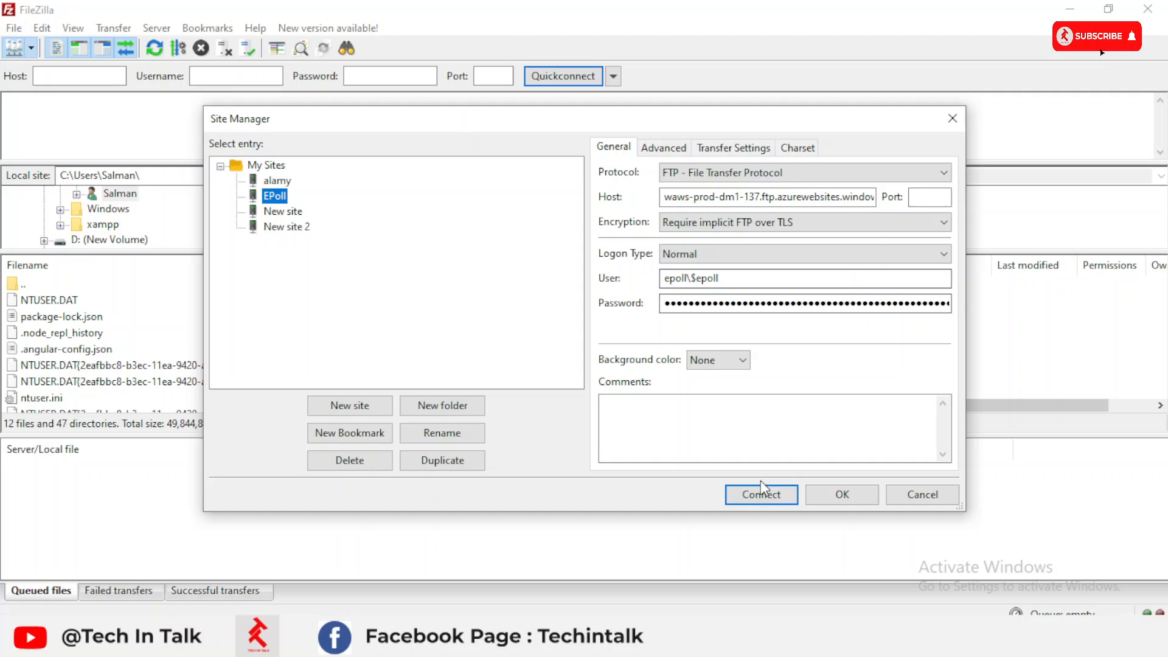
pyautogui.click(760, 494)
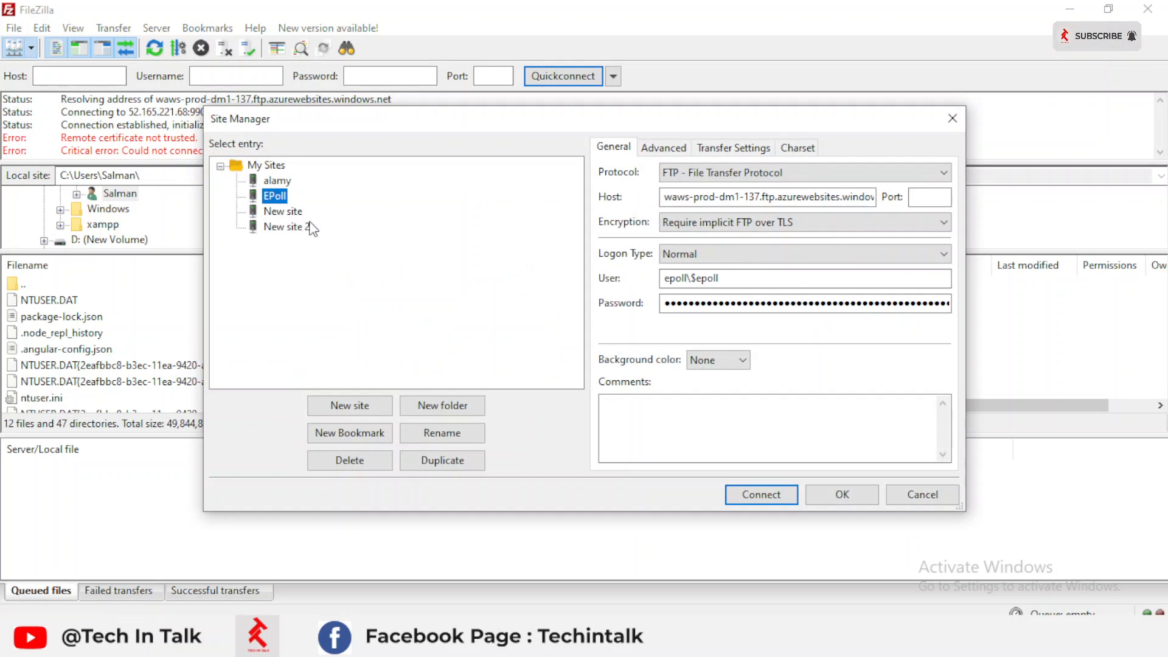
pyautogui.click(286, 226)
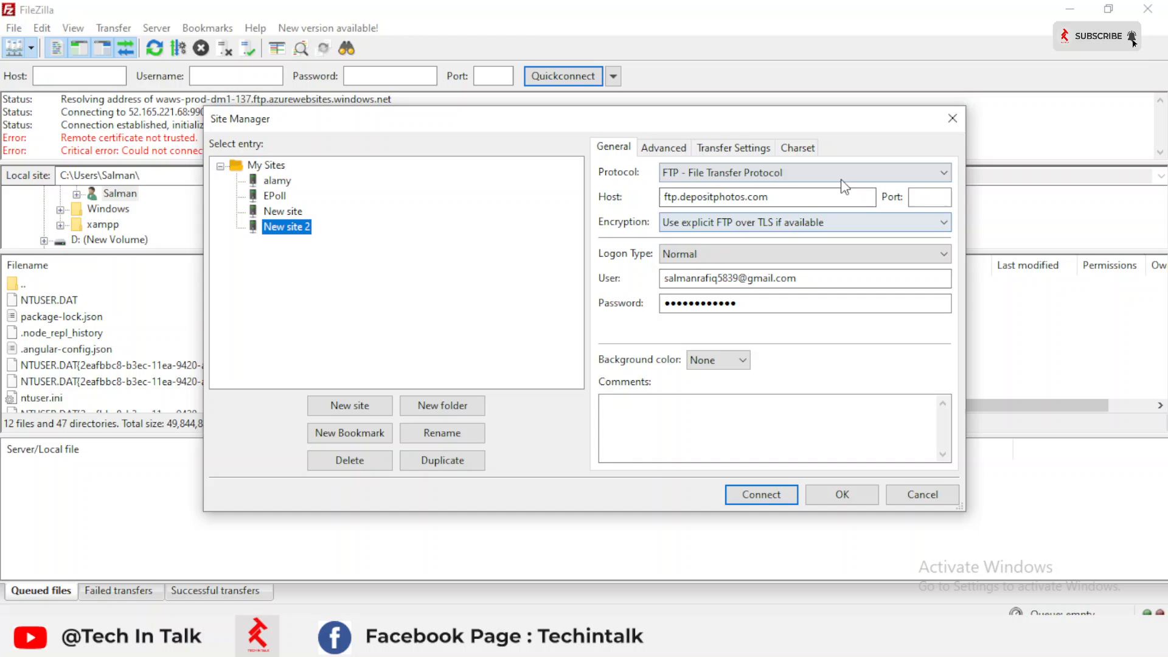
# Check the ftp.depositphotos.com host address of New site 2 and connect to it.
pyautogui.tripleClick(715, 197)
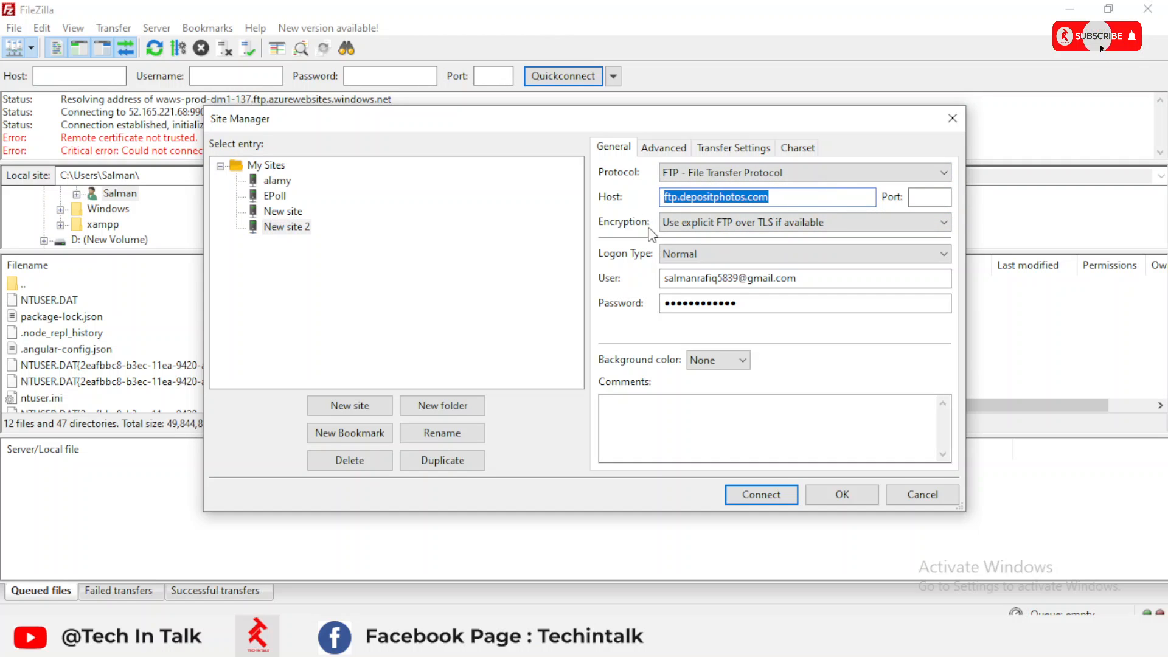
pyautogui.click(768, 197)
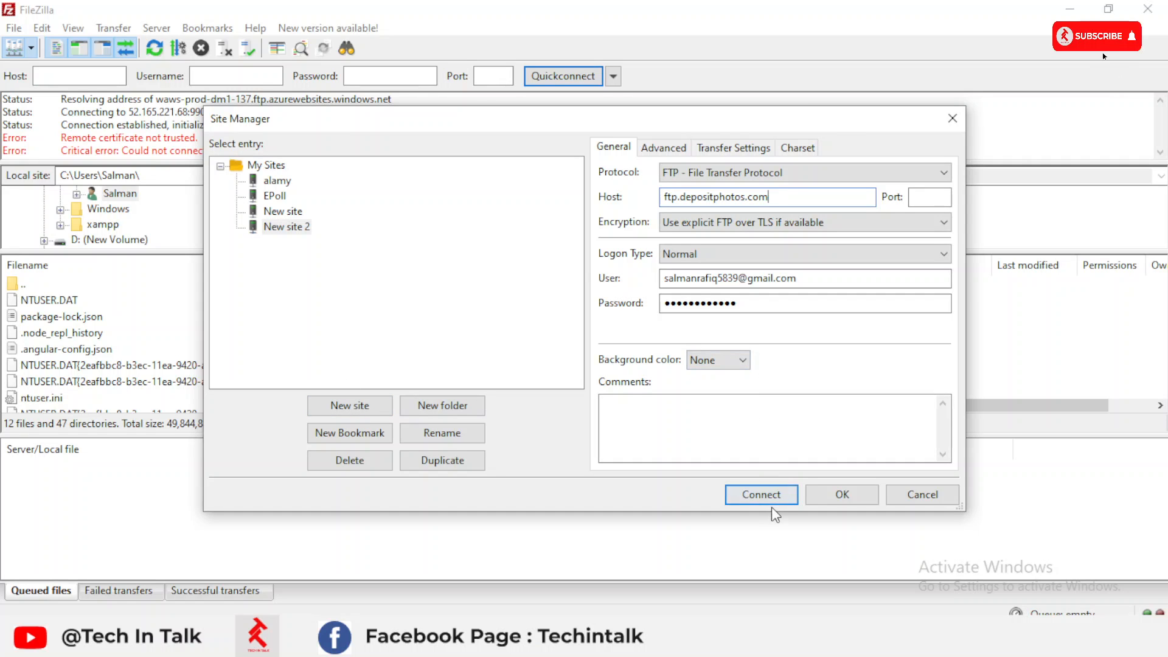
pyautogui.click(760, 495)
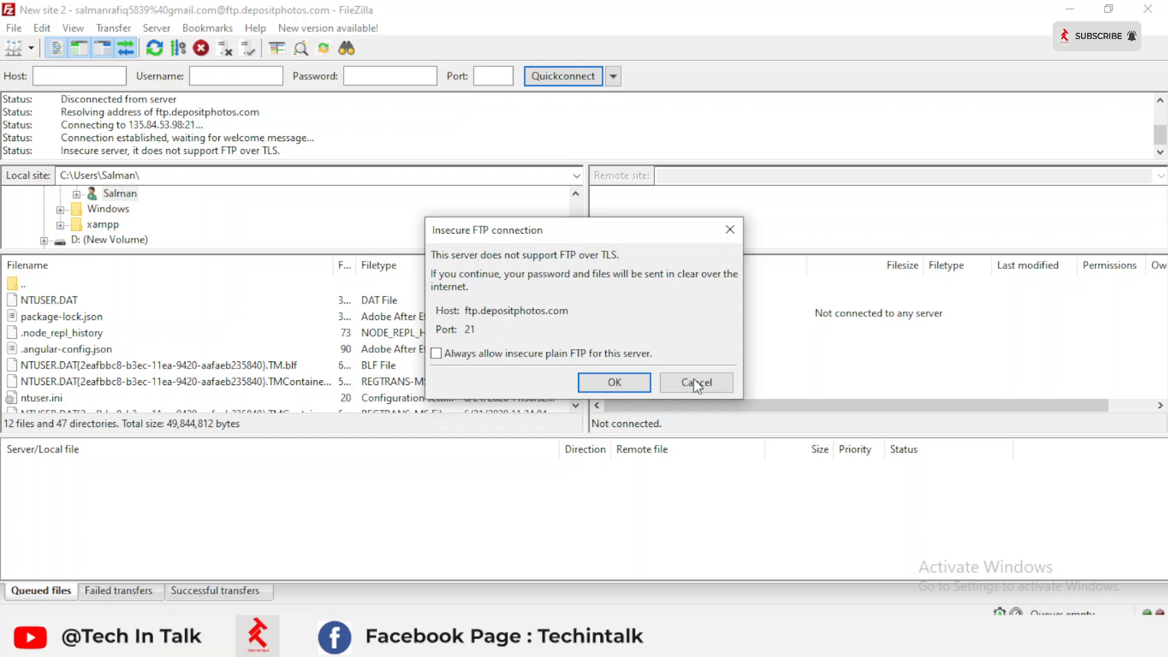
# Cancel the insecure depositphotos connection and review the Failed and Successful transfers lists.
pyautogui.click(696, 382)
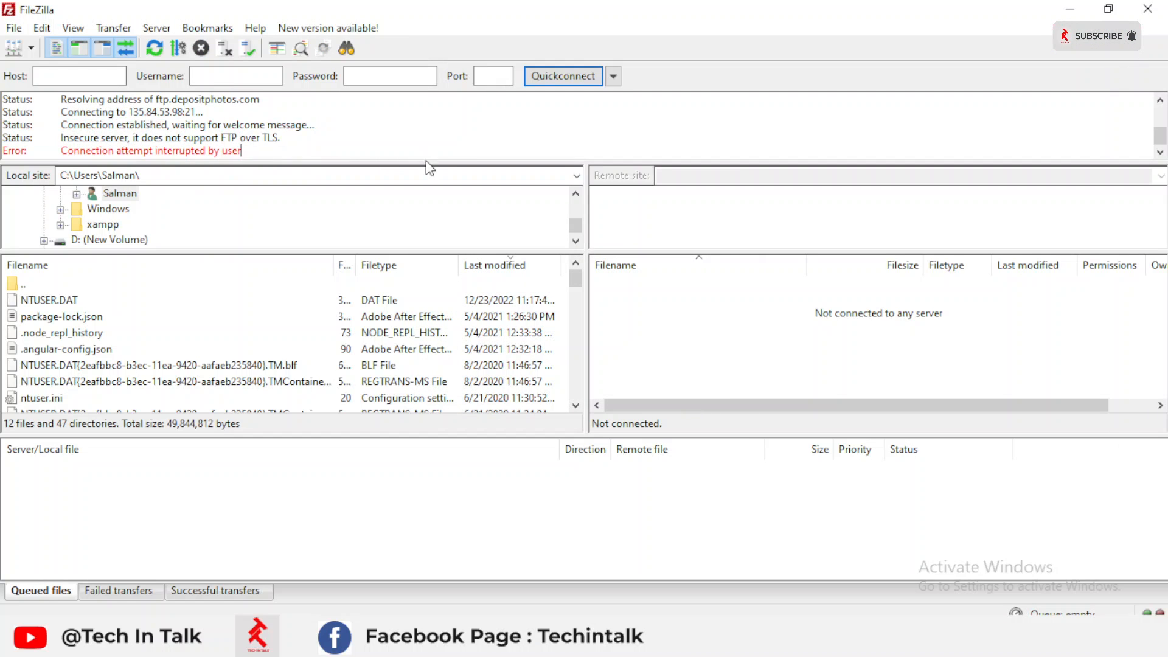
pyautogui.moveTo(1106, 60)
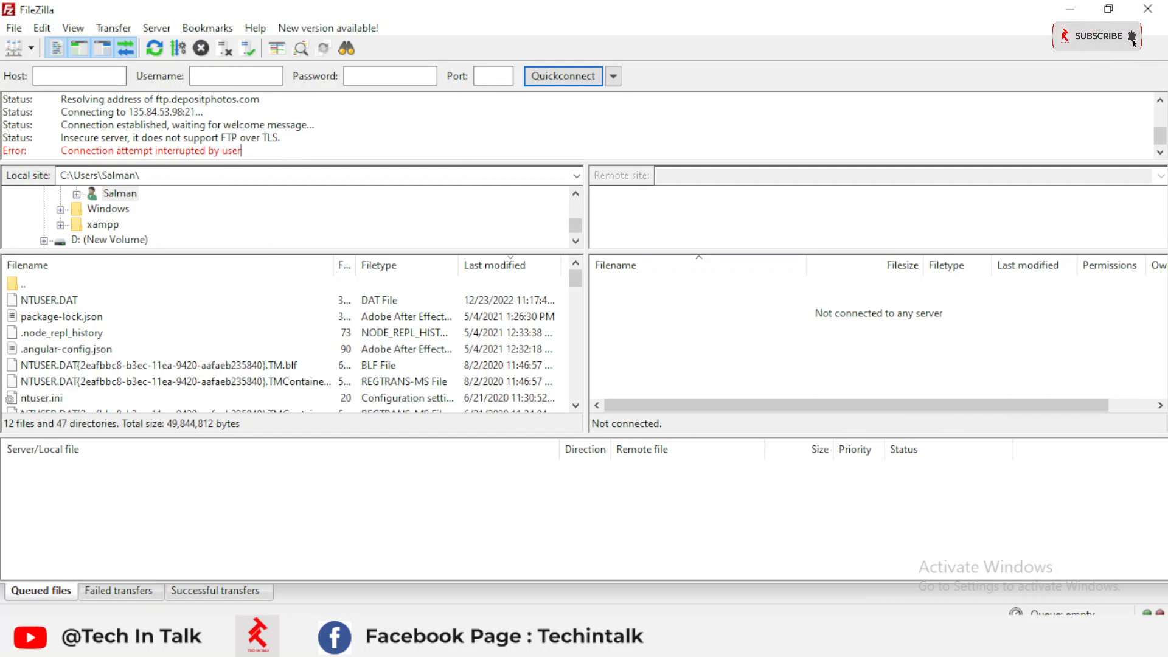
pyautogui.moveTo(233, 486)
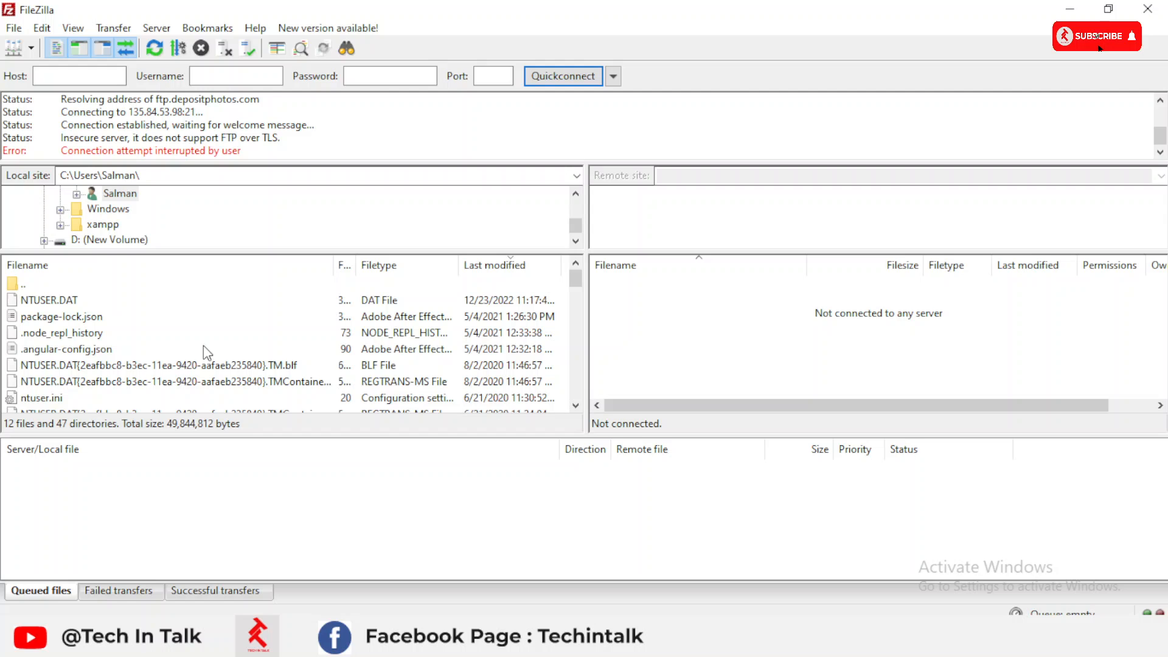
pyautogui.click(121, 592)
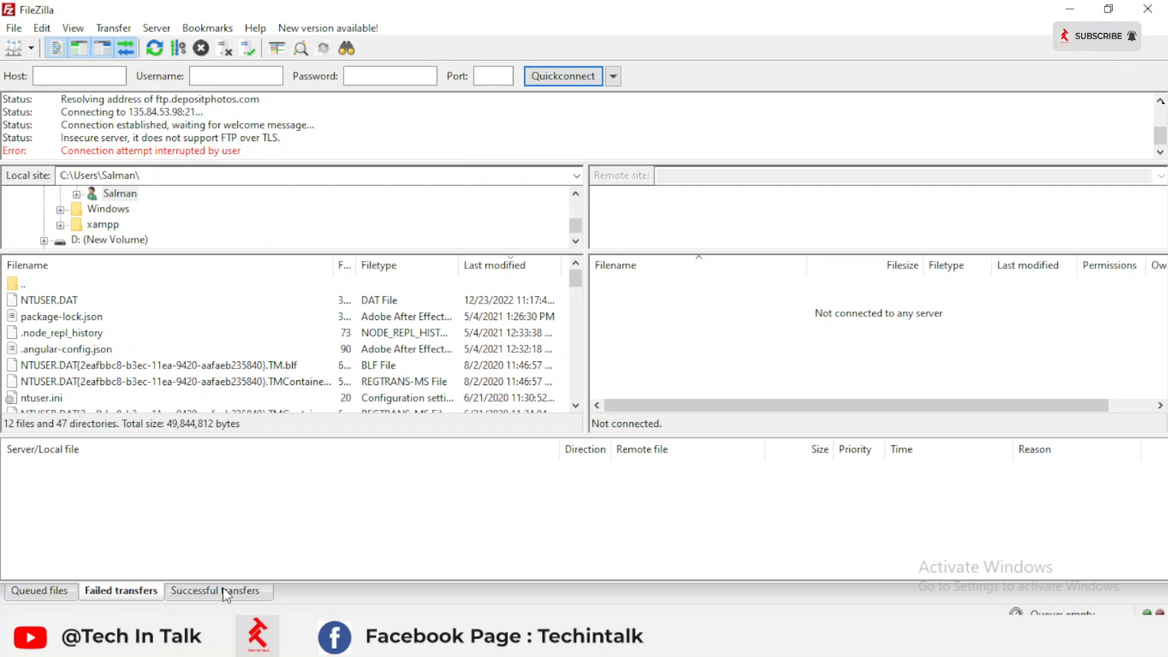
pyautogui.click(39, 591)
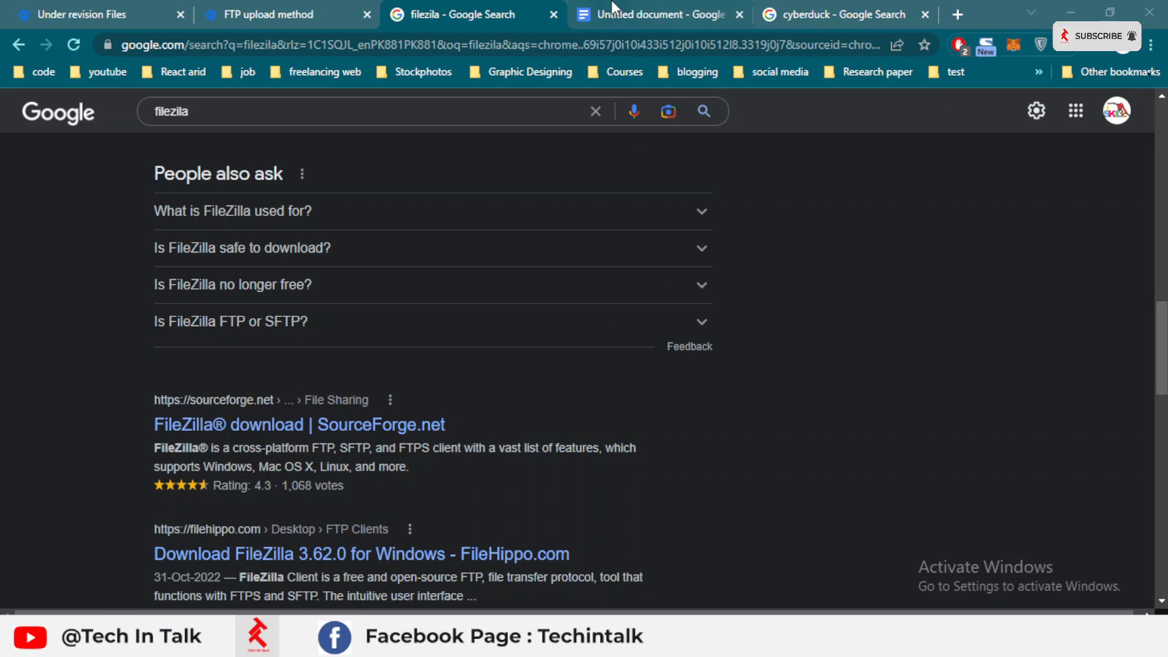
pyautogui.moveTo(462, 14)
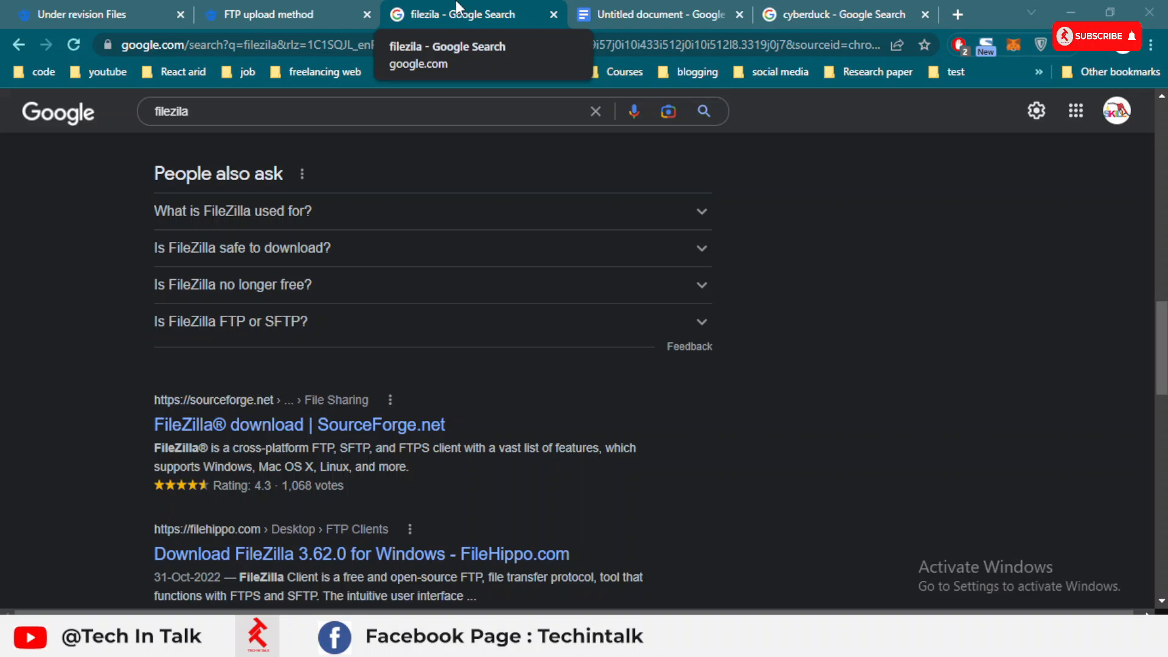